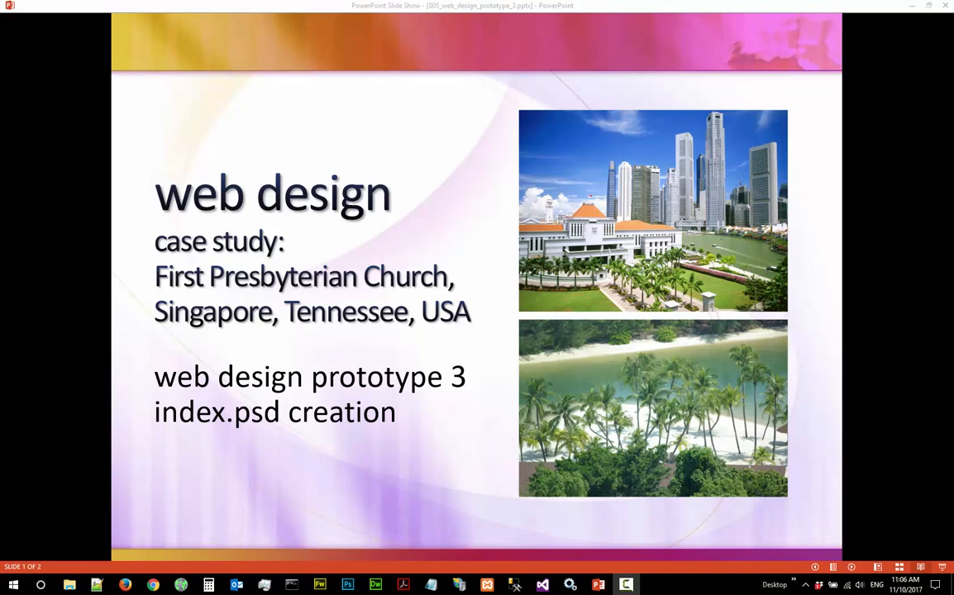
mouse_move(539, 337)
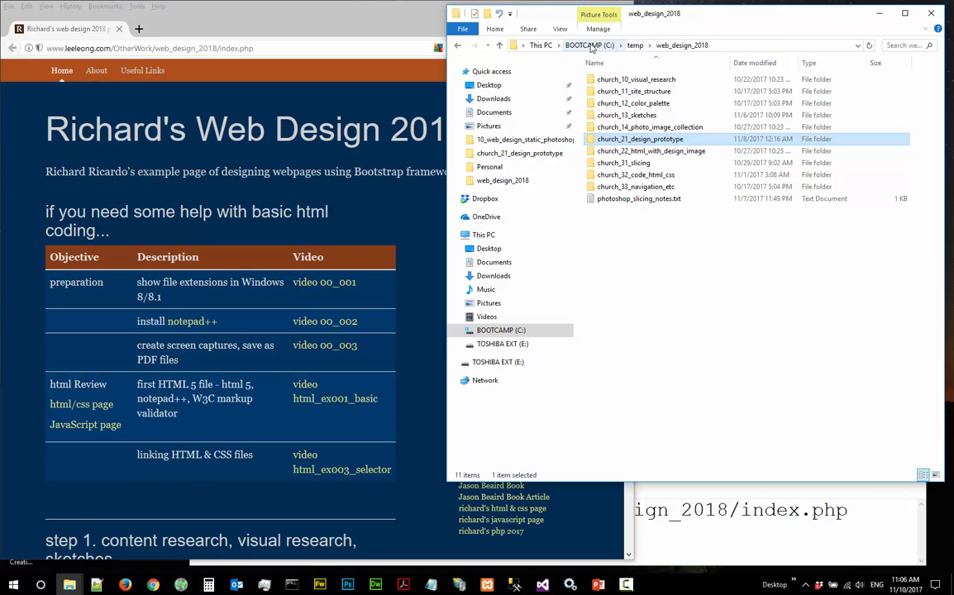
mouse_move(669, 51)
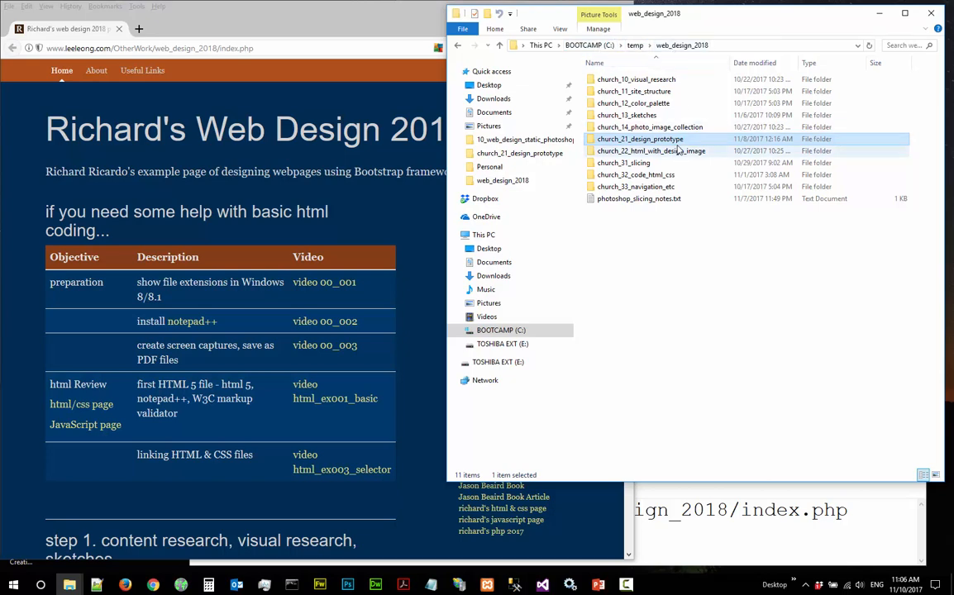
mouse_move(670, 139)
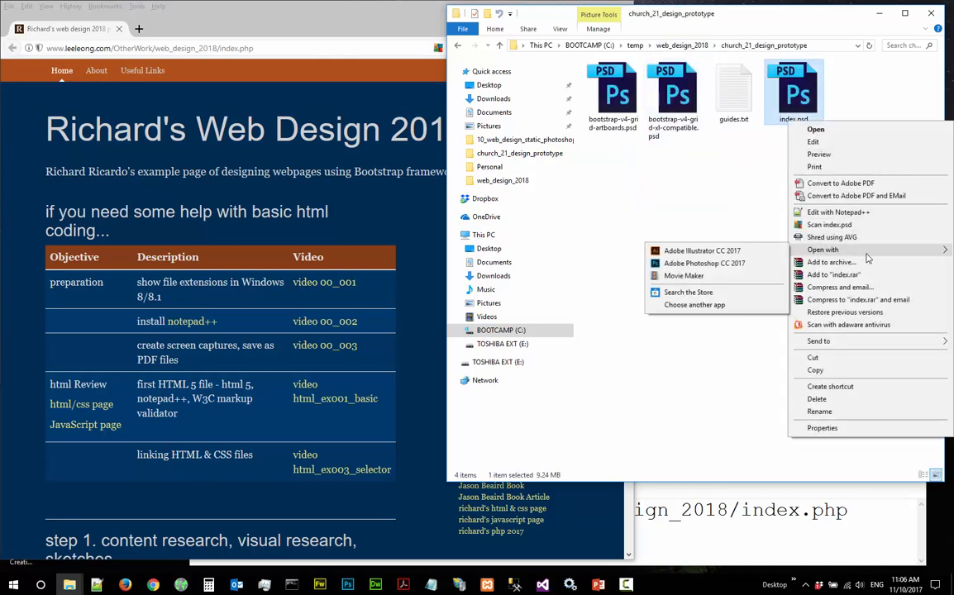
Launch index.psd in Adobe Photoshop CC 2017 from the church_21_design_prototype folder
left_click(705, 262)
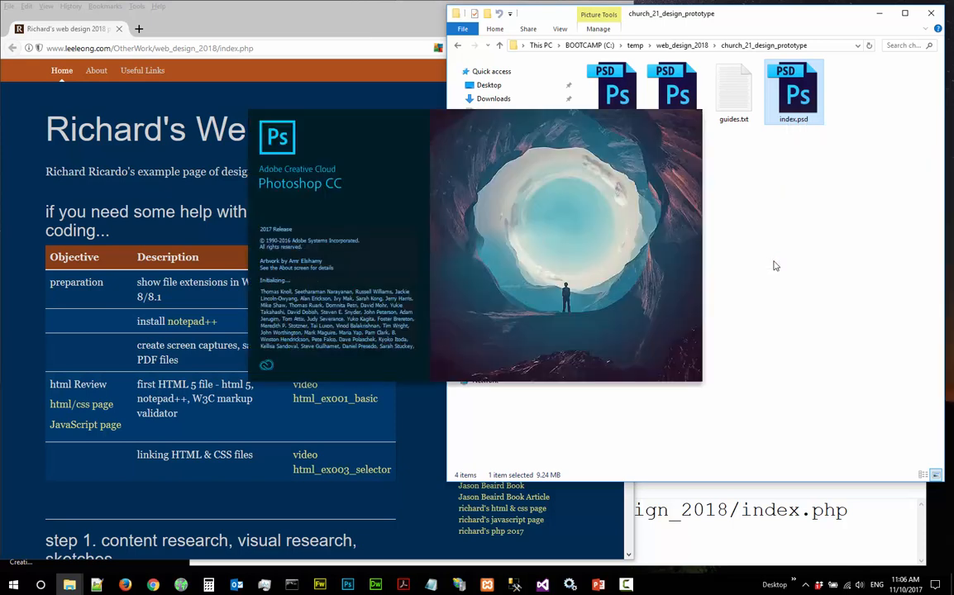
mouse_move(773, 265)
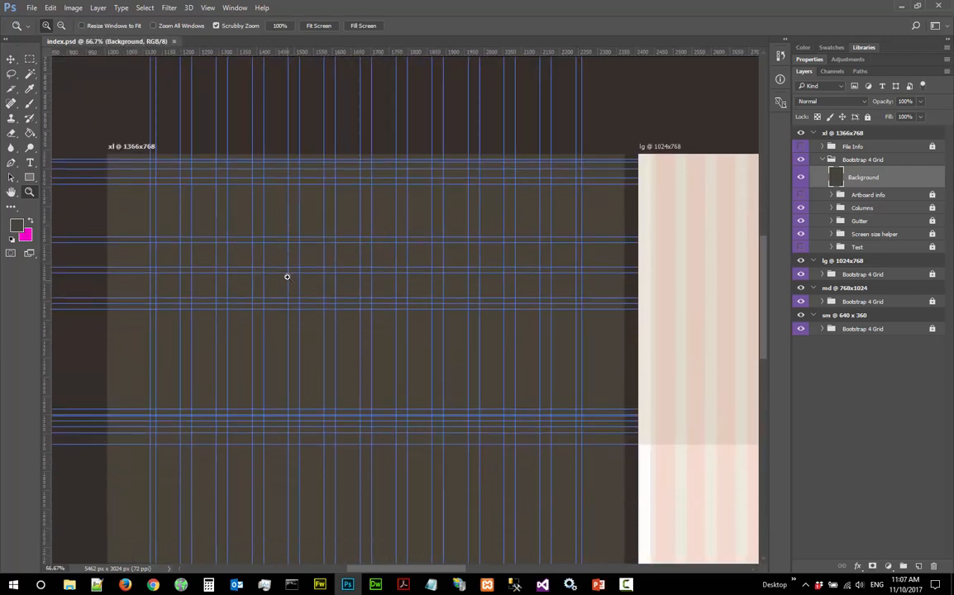
Toggle the Bootstrap column guides off and back on via View > Show
left_click(208, 6)
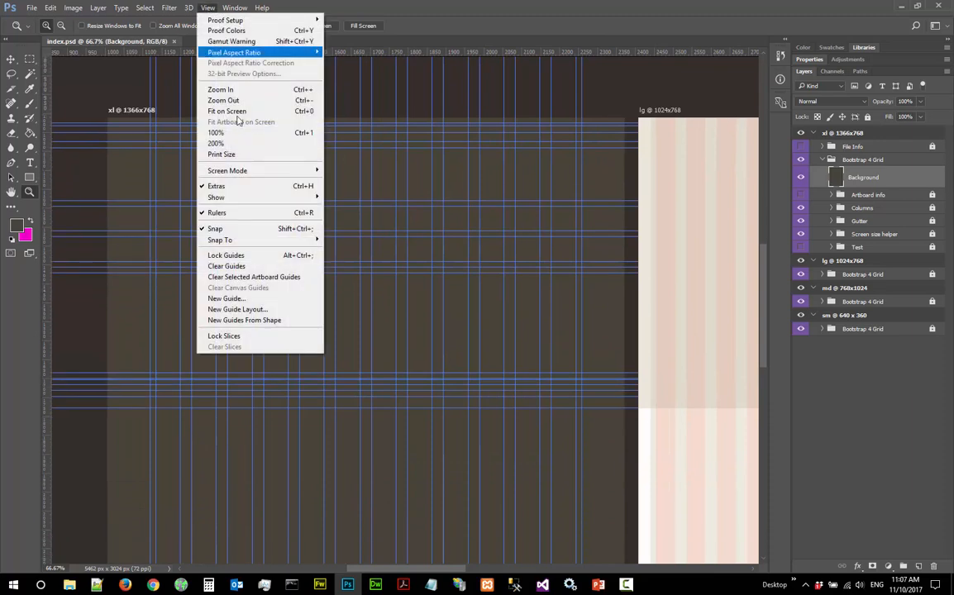
mouse_move(215, 196)
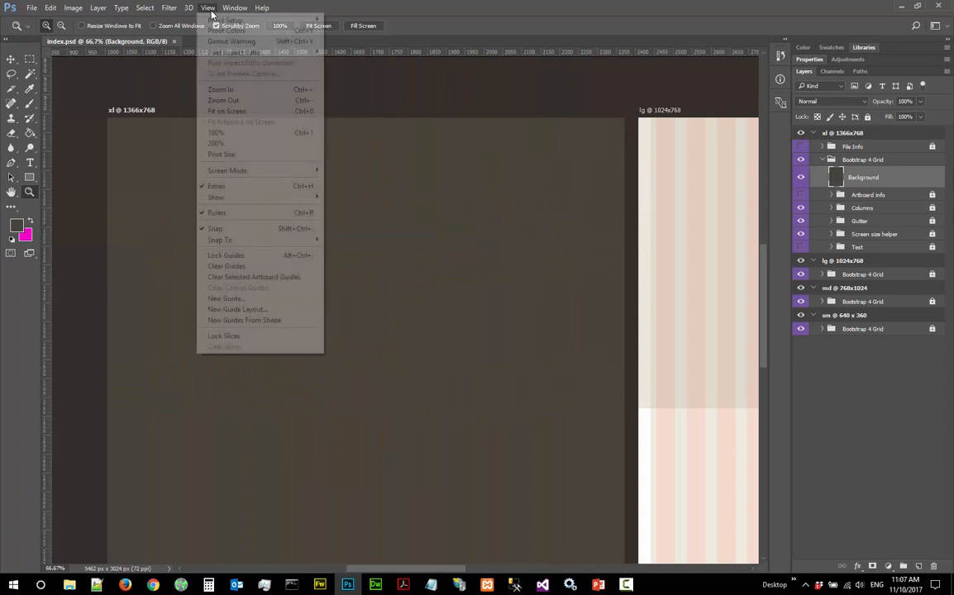
mouse_move(215, 197)
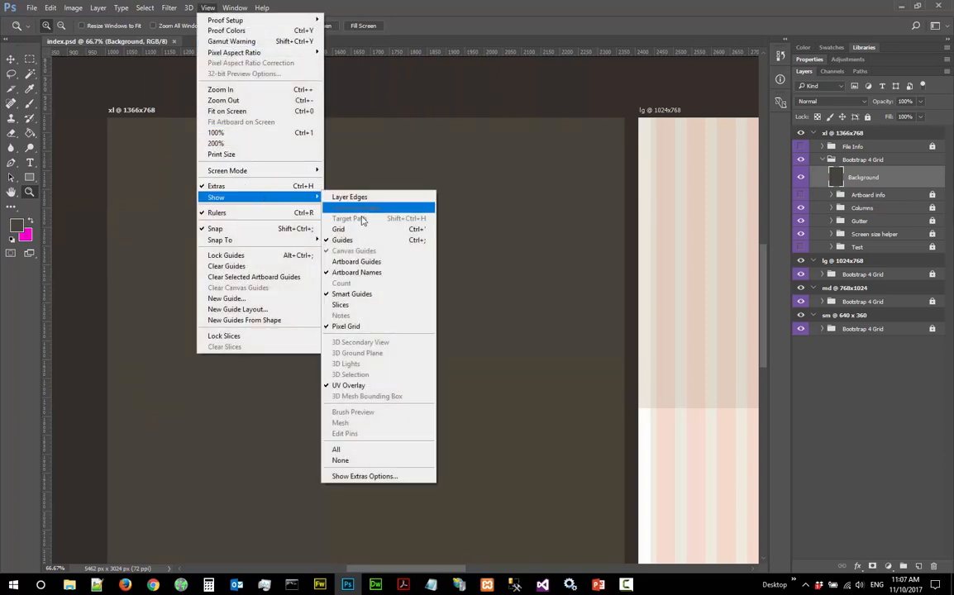
left_click(342, 240)
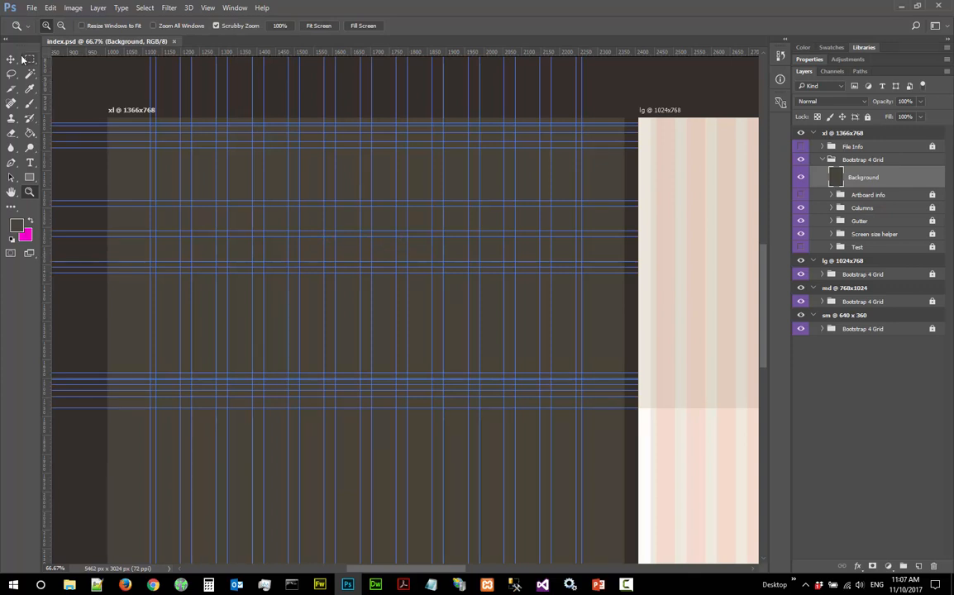
mouse_move(26, 59)
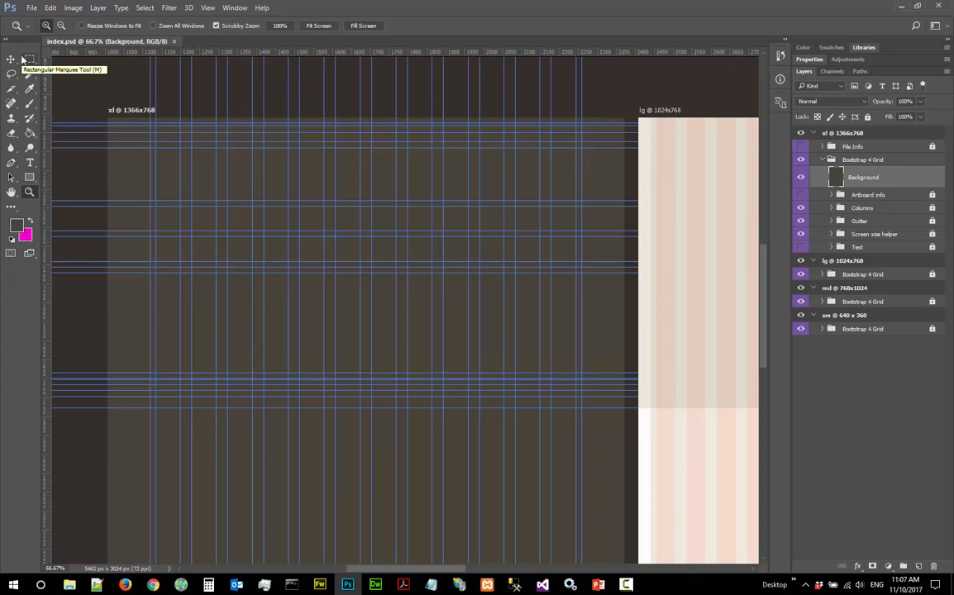
mouse_move(904, 569)
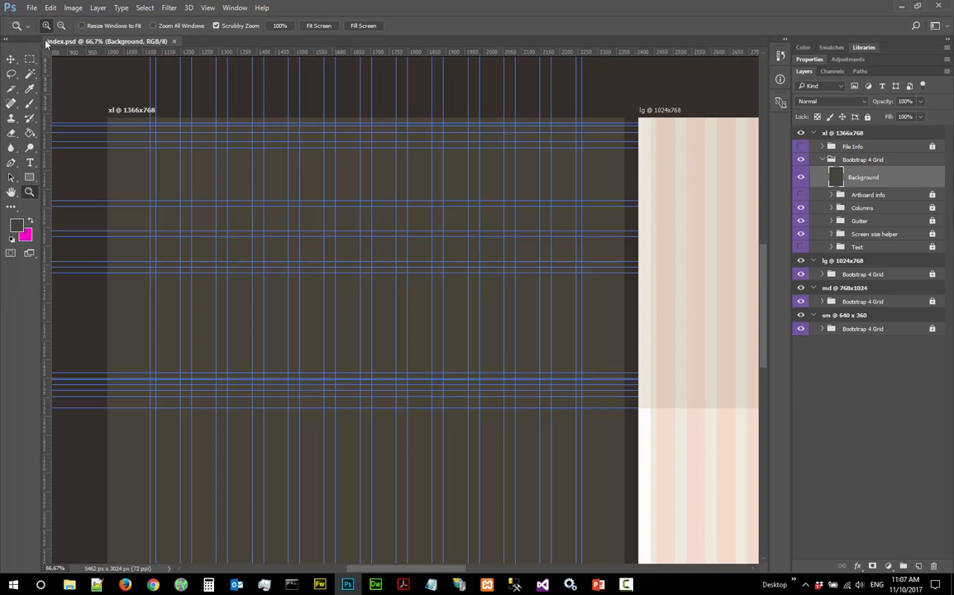
With the Move tool, add five empty groups, Group 1 to Group 5, above File Info in the xl artboard
left_click(13, 60)
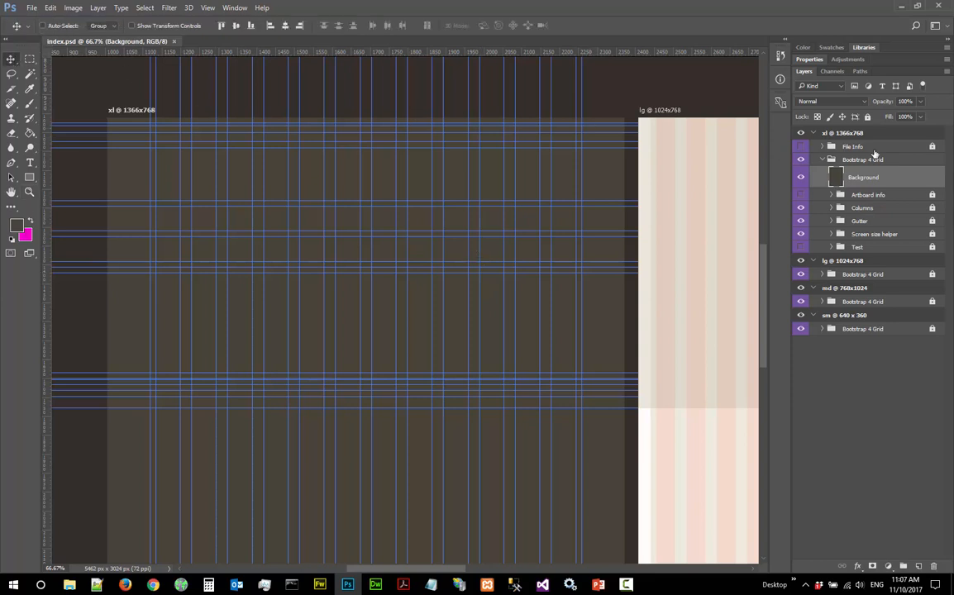
left_click(853, 146)
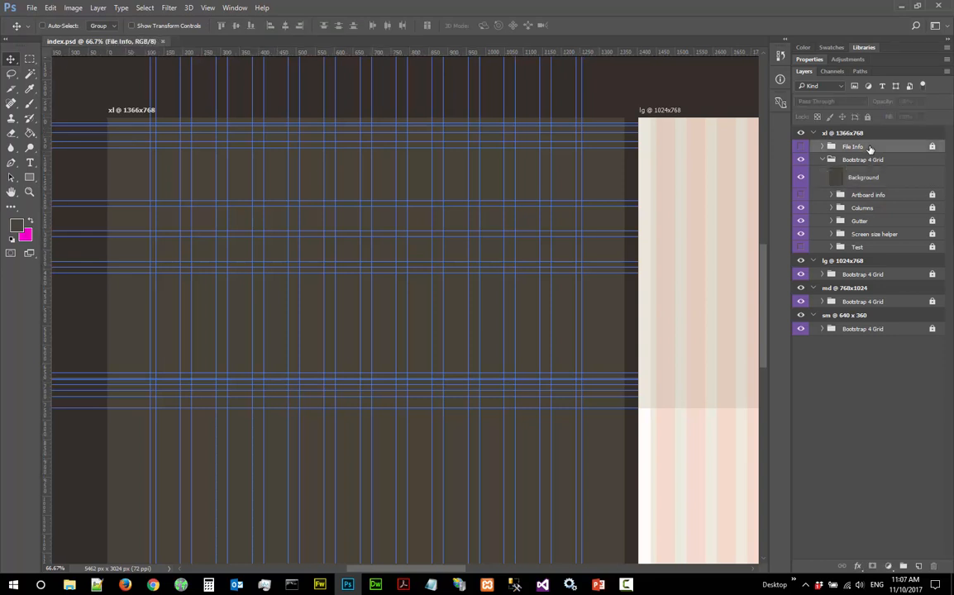
mouse_move(853, 133)
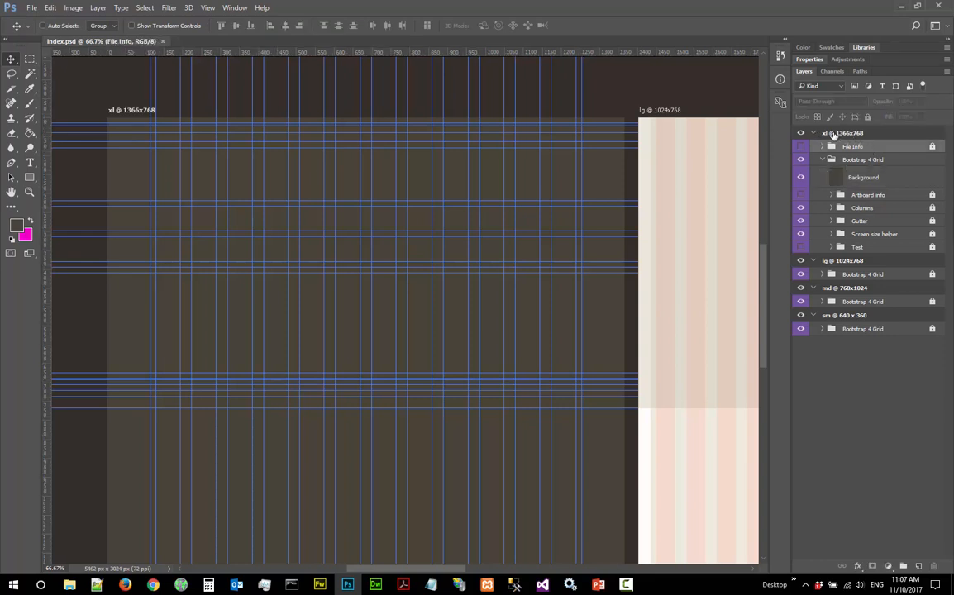
left_click(853, 145)
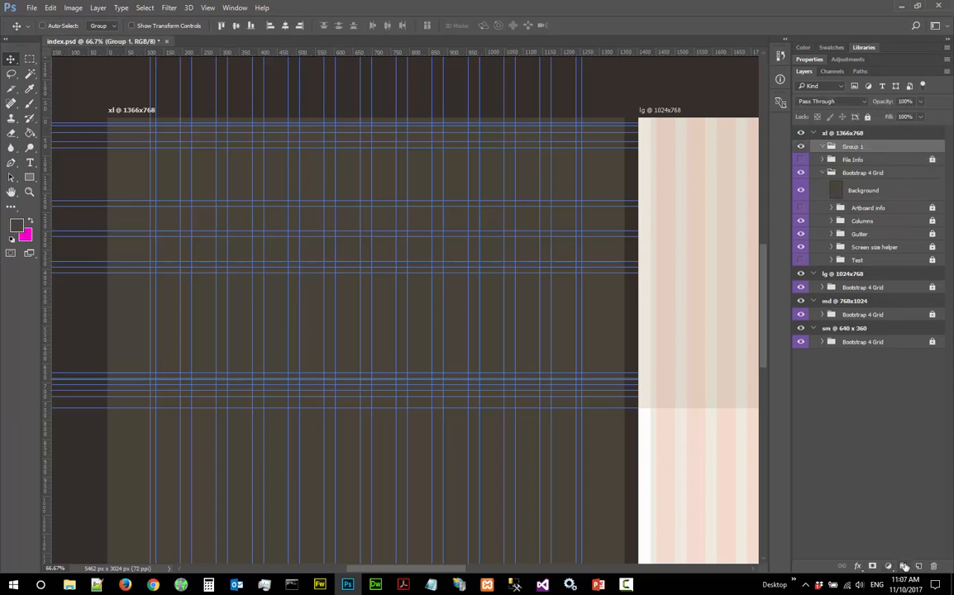
mouse_move(904, 567)
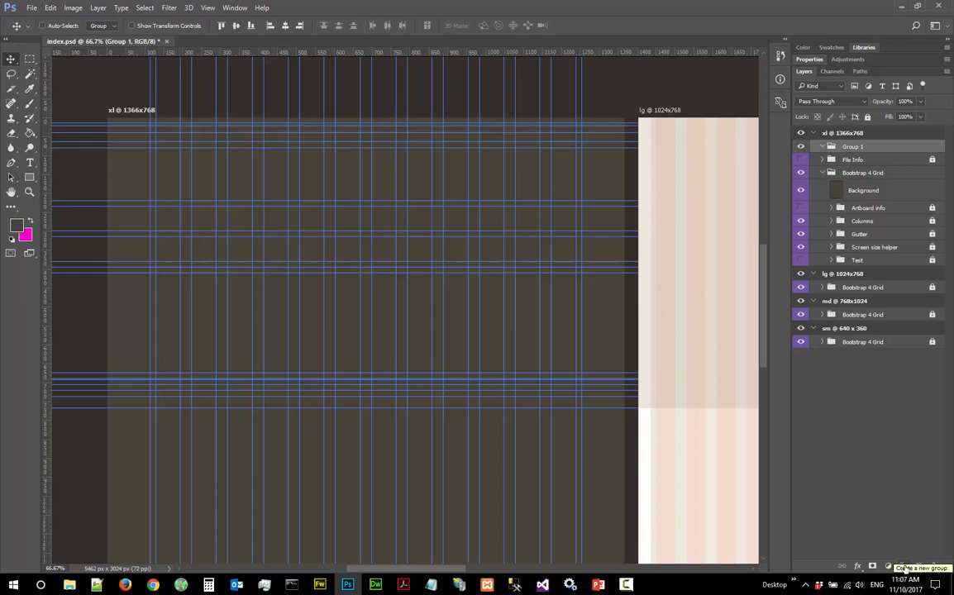
left_click(903, 567)
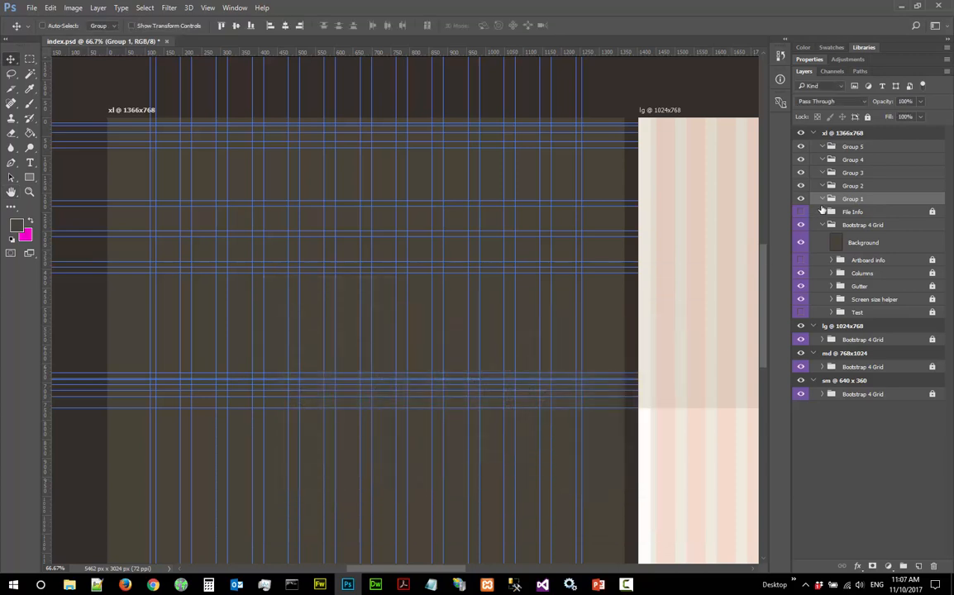
Rename the new groups to Background, title and top navigation, middle navigation, and content
double_click(853, 198)
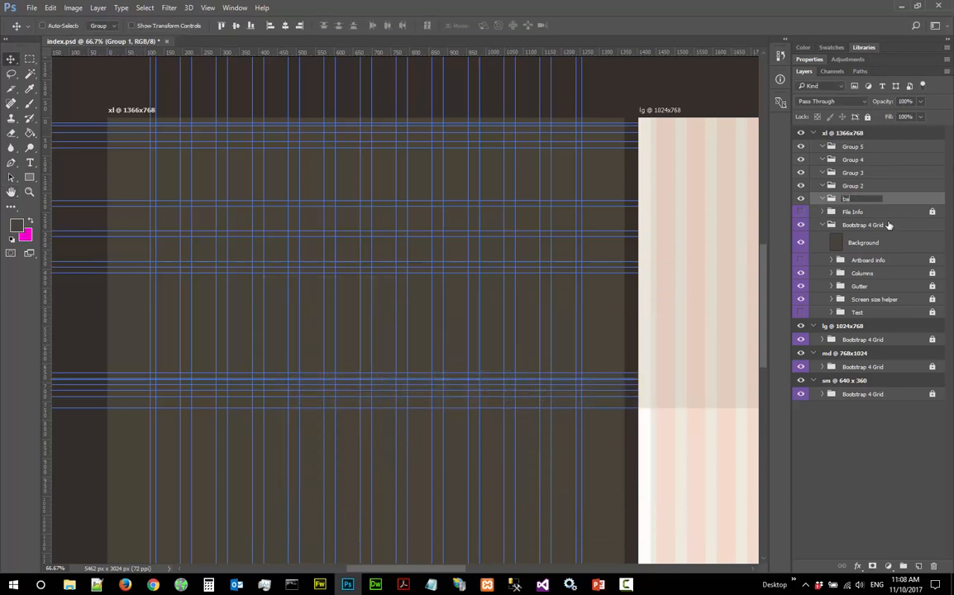
type("background")
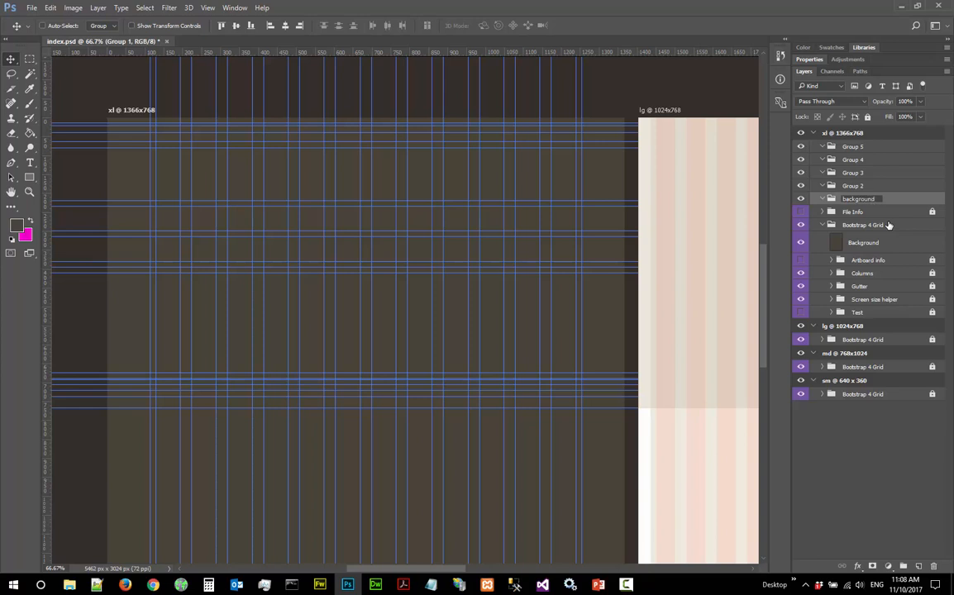
double_click(858, 199)
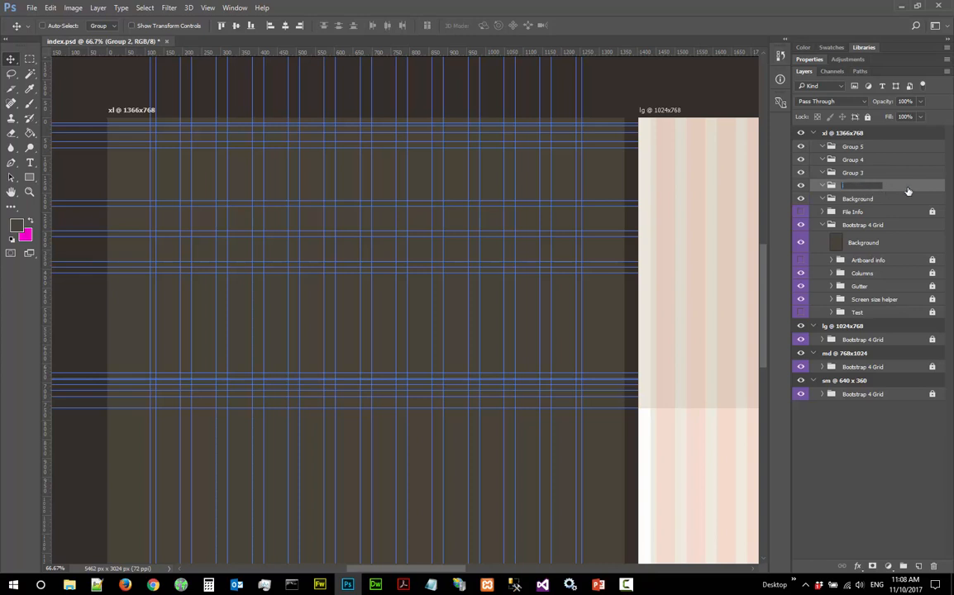
mouse_move(868, 194)
type("title and top navigation")
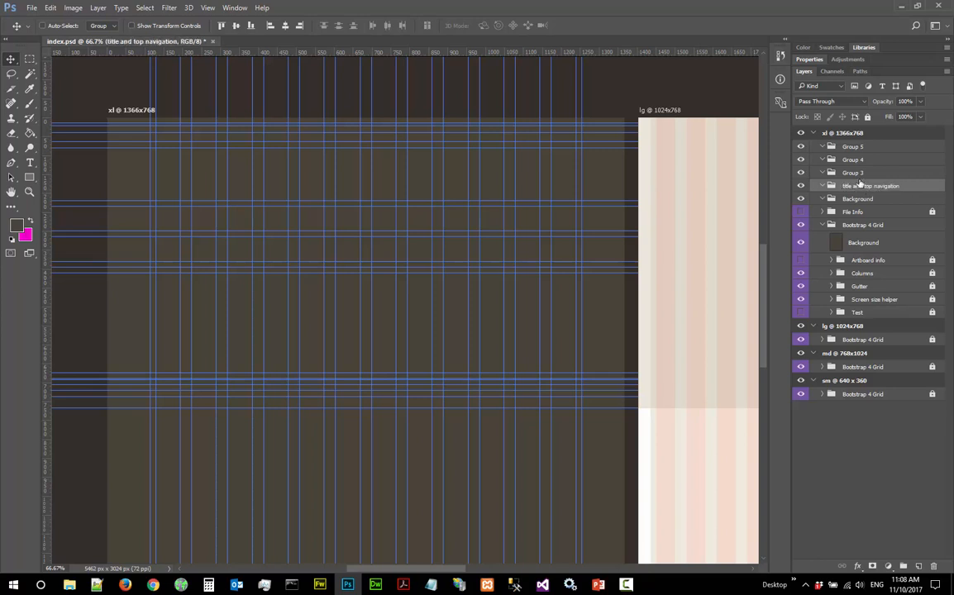
double_click(853, 174)
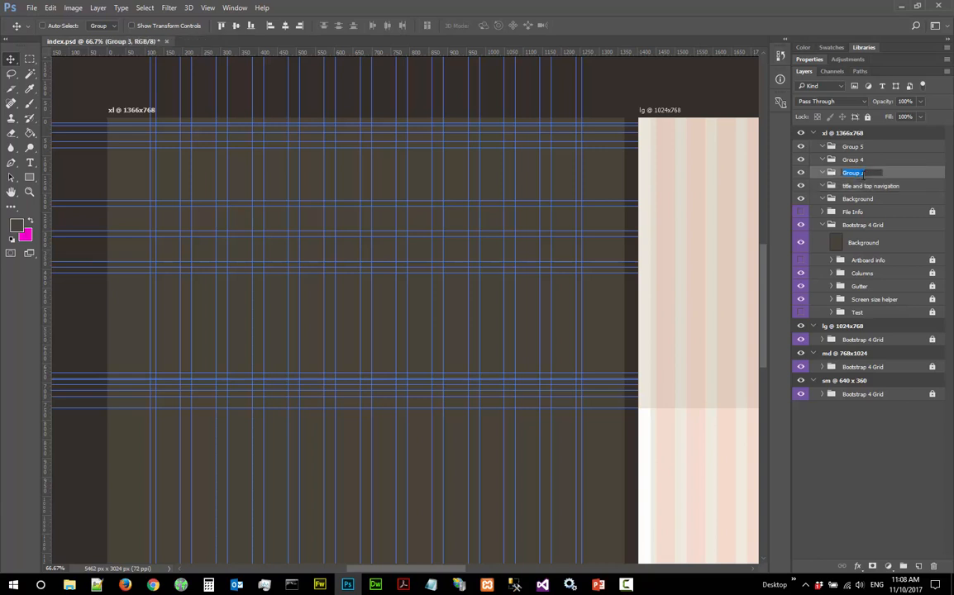
type("middle navigation")
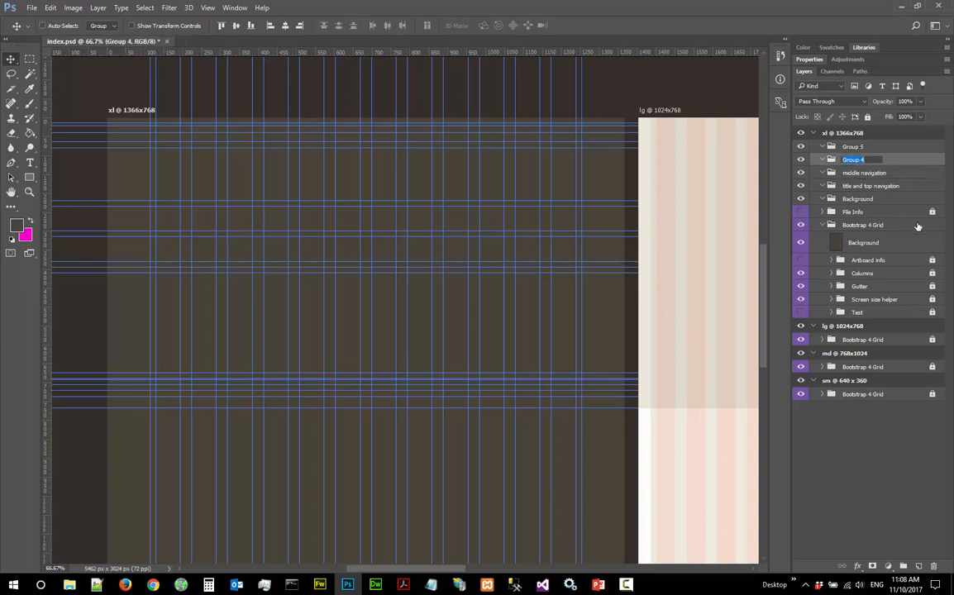
type("content")
left_click(861, 147)
type("curtain")
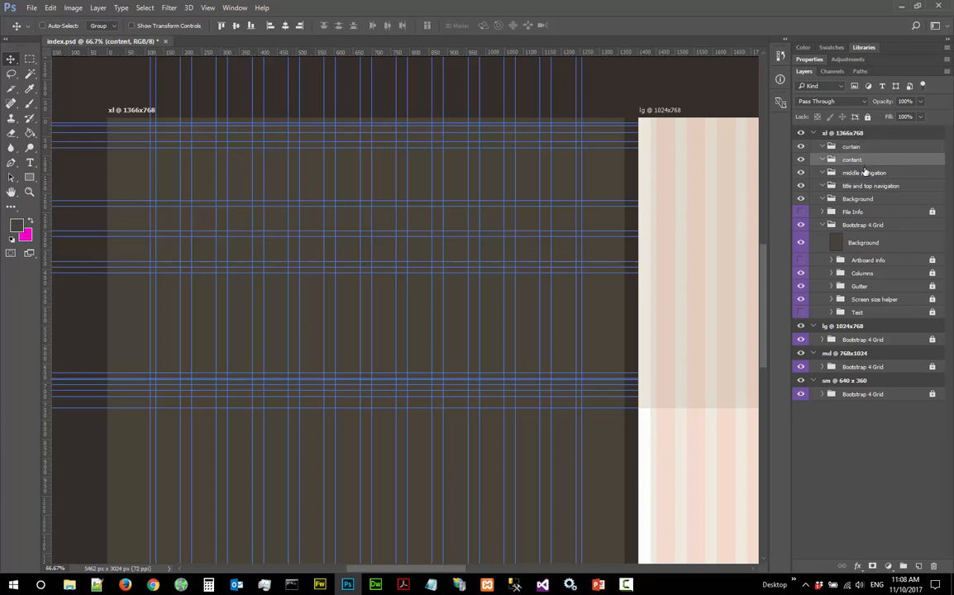
Make the Background group in the xl artboard the active layer
left_click(870, 185)
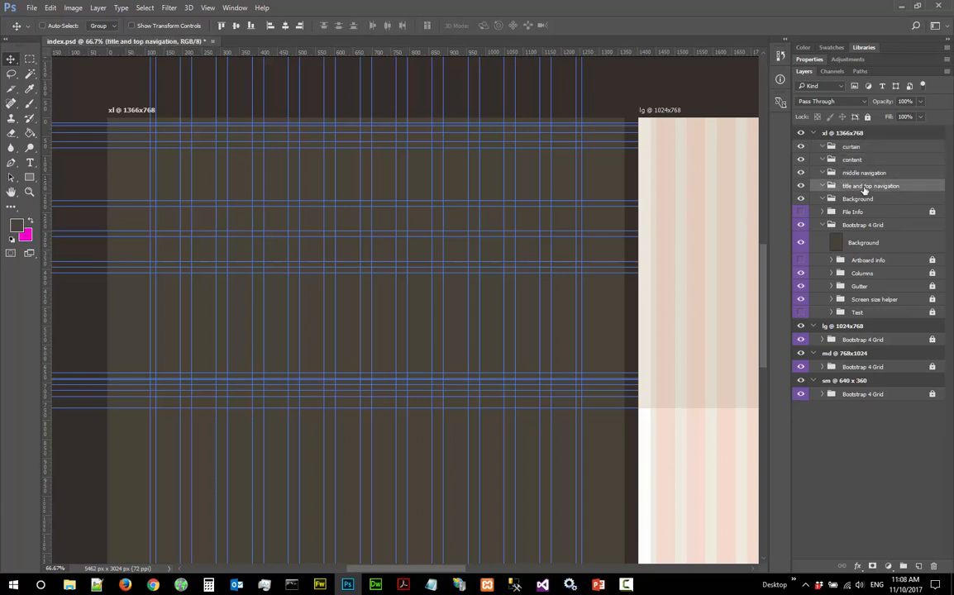
left_click(856, 199)
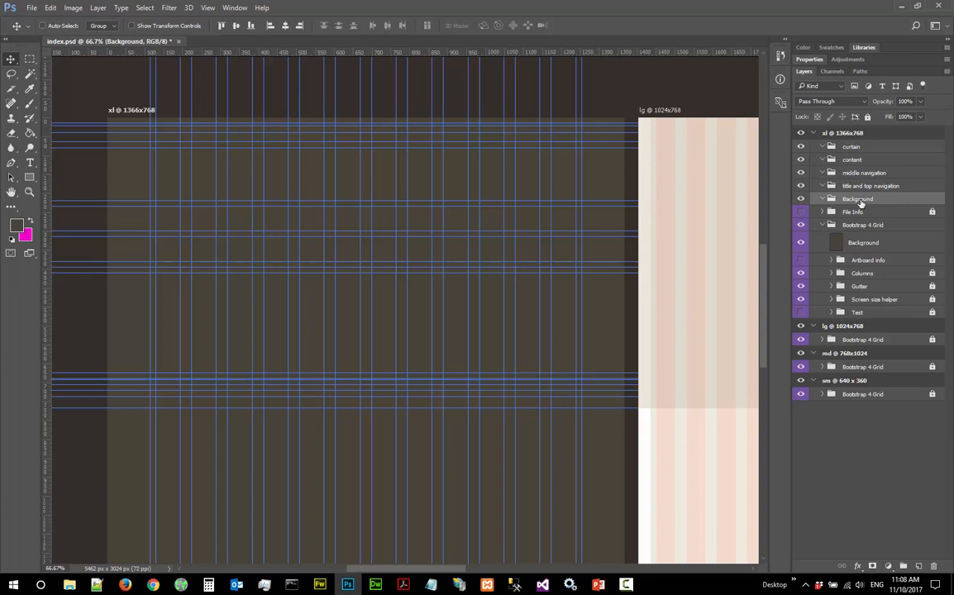
mouse_move(860, 198)
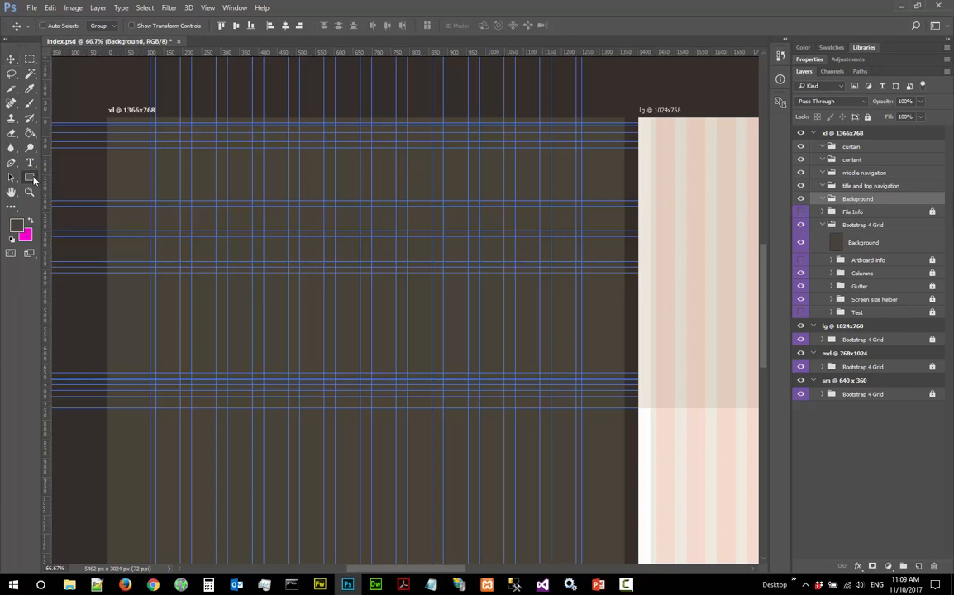
Activate the Rectangle Tool, check its Fill setting, and bring up the foreground colour picker
left_click(12, 177)
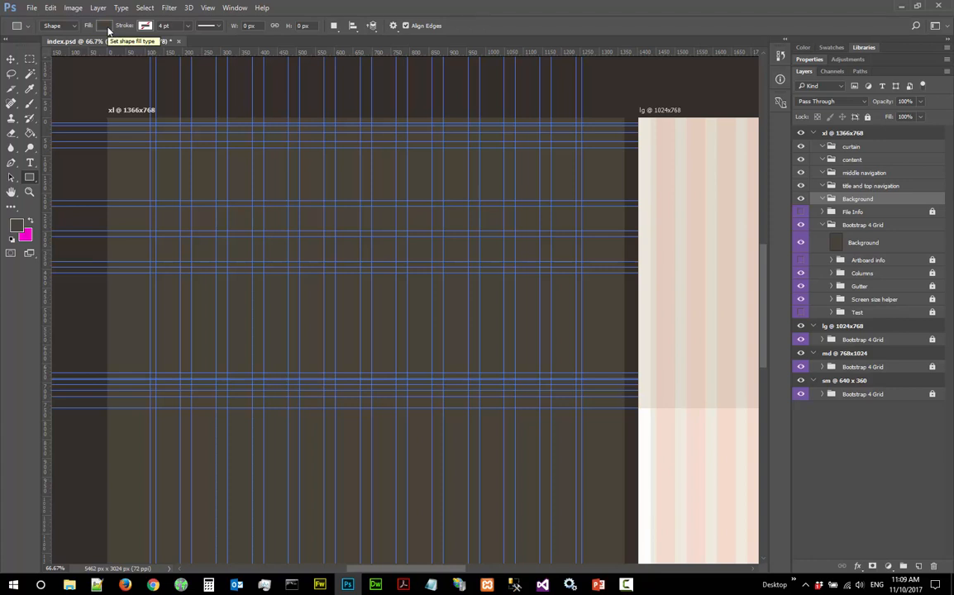
left_click(106, 26)
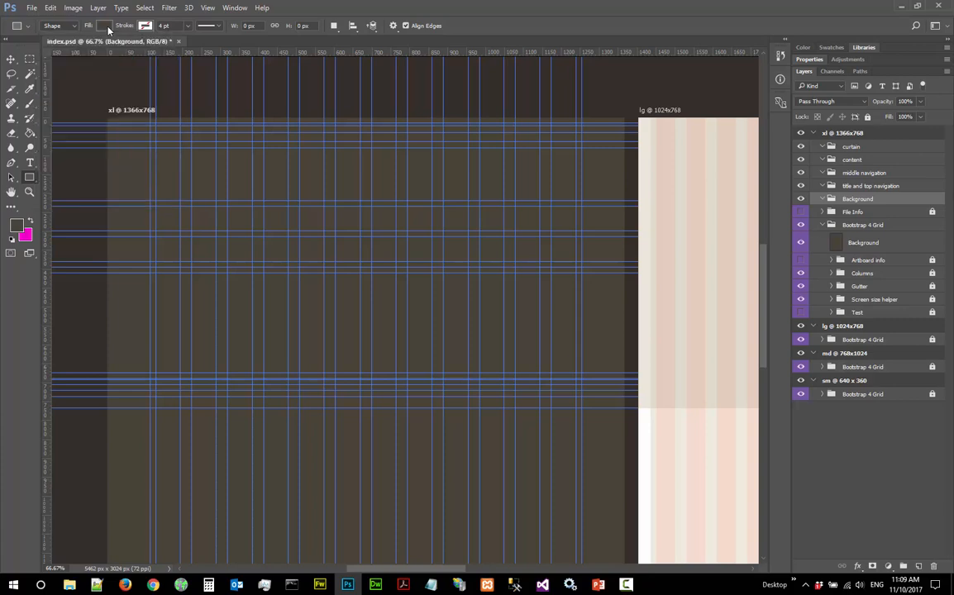
left_click(18, 225)
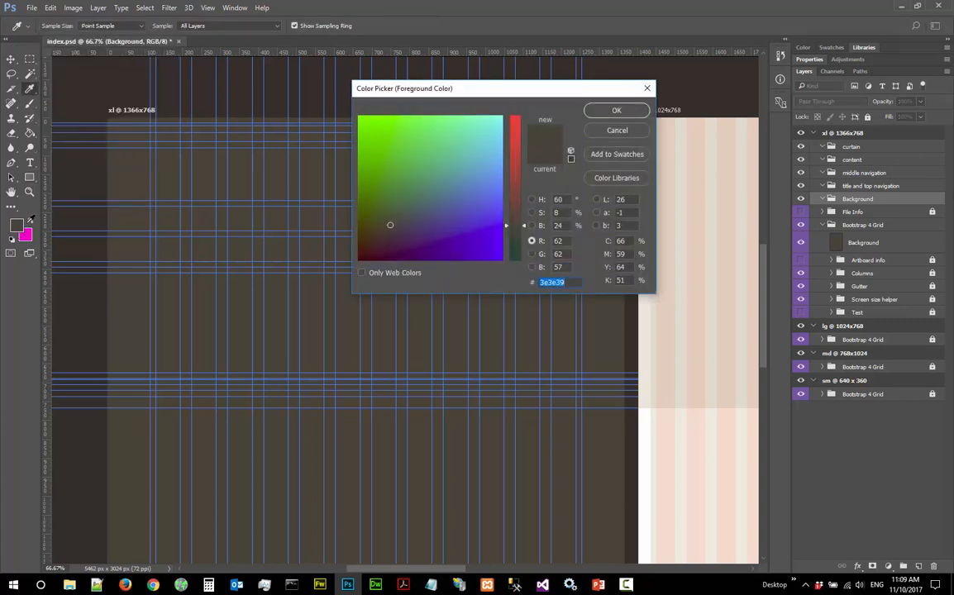
mouse_move(119, 288)
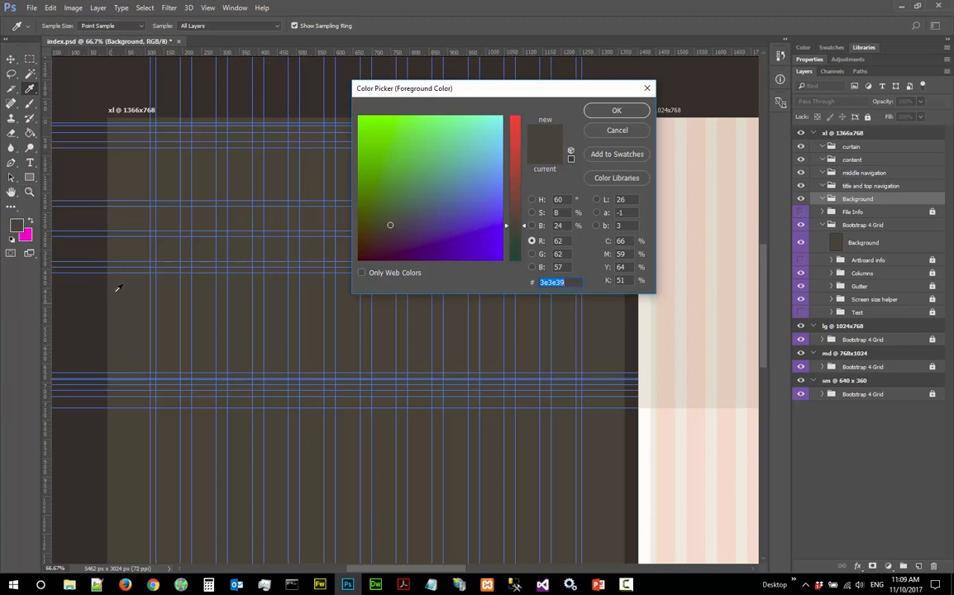
mouse_move(138, 291)
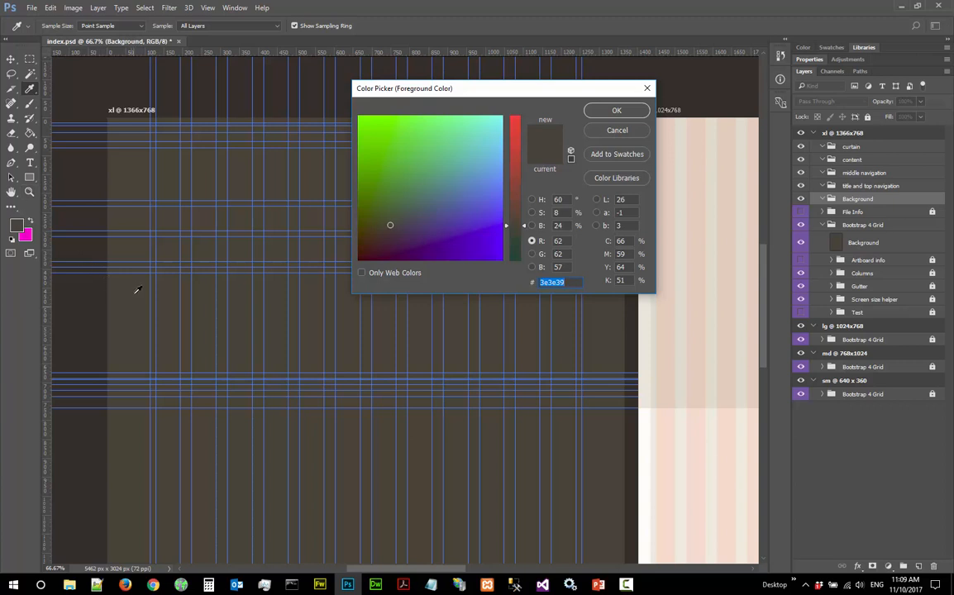
mouse_move(619, 109)
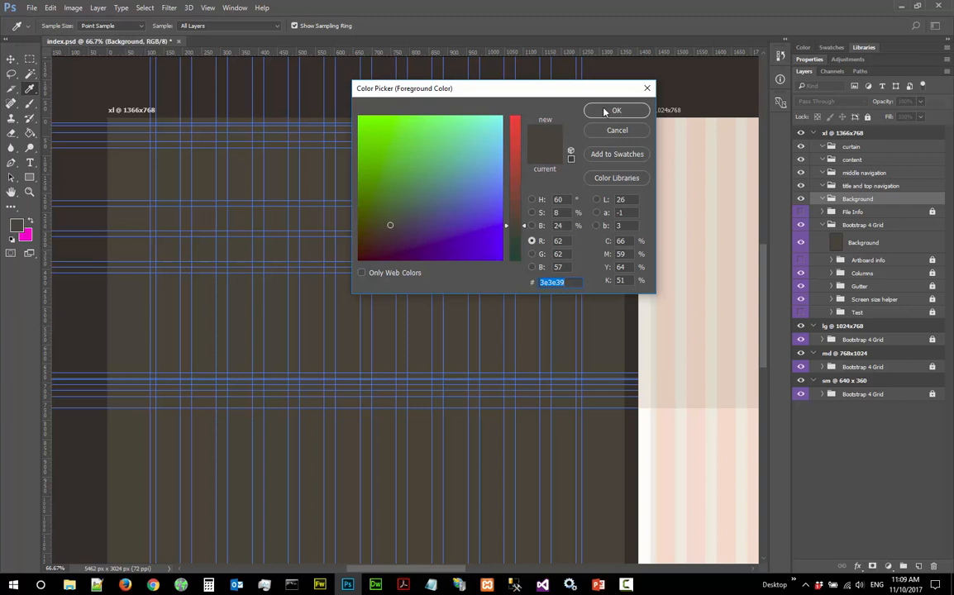
Accept the sampled dark grey 3a3a39 as the foreground colour
left_click(615, 109)
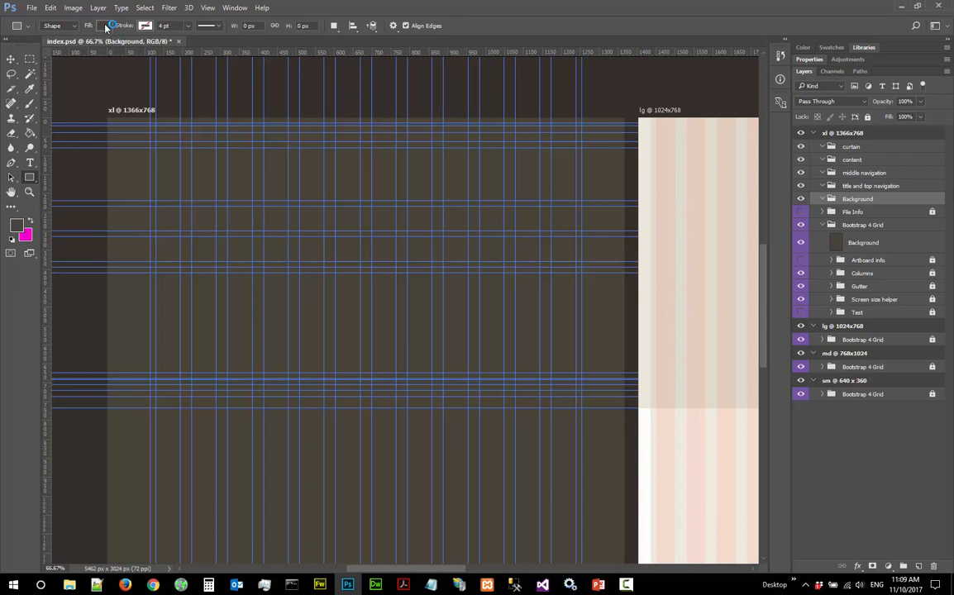
mouse_move(112, 26)
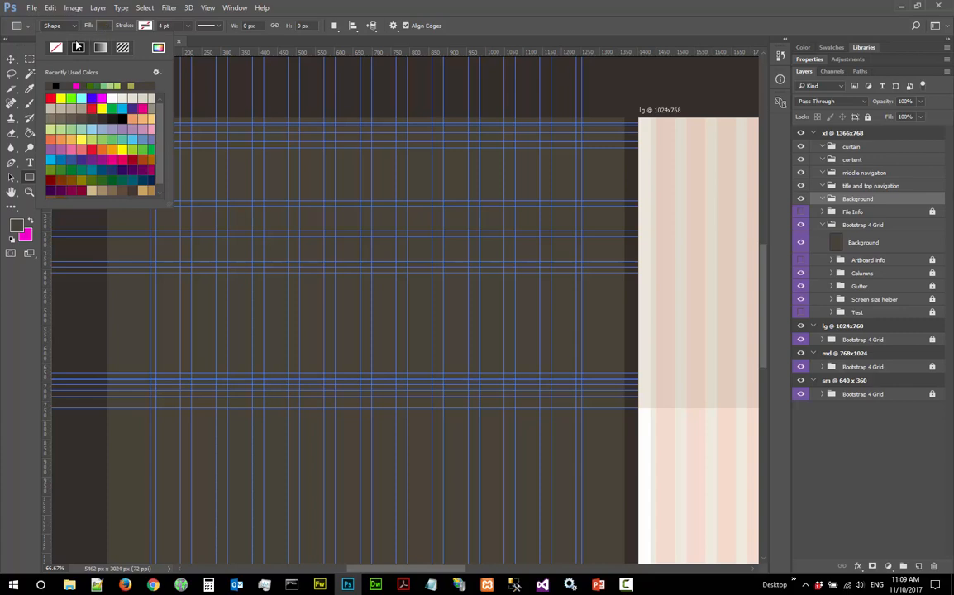
mouse_move(78, 47)
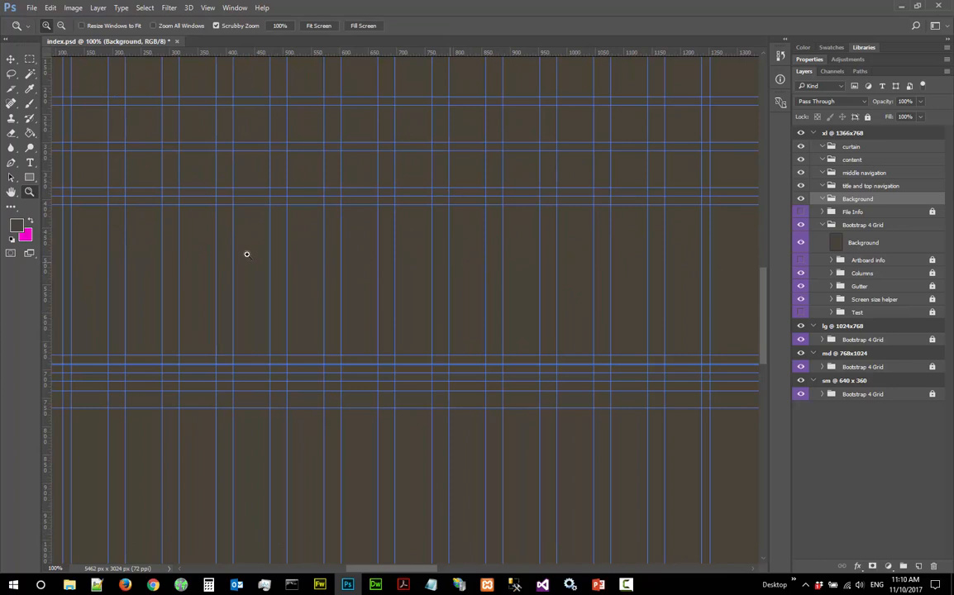
mouse_move(178, 251)
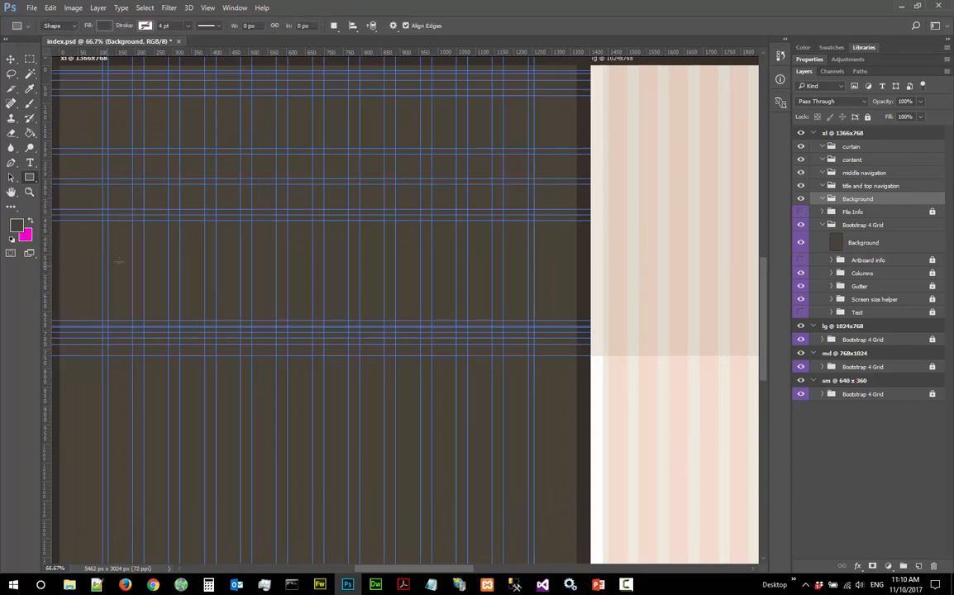
mouse_move(116, 396)
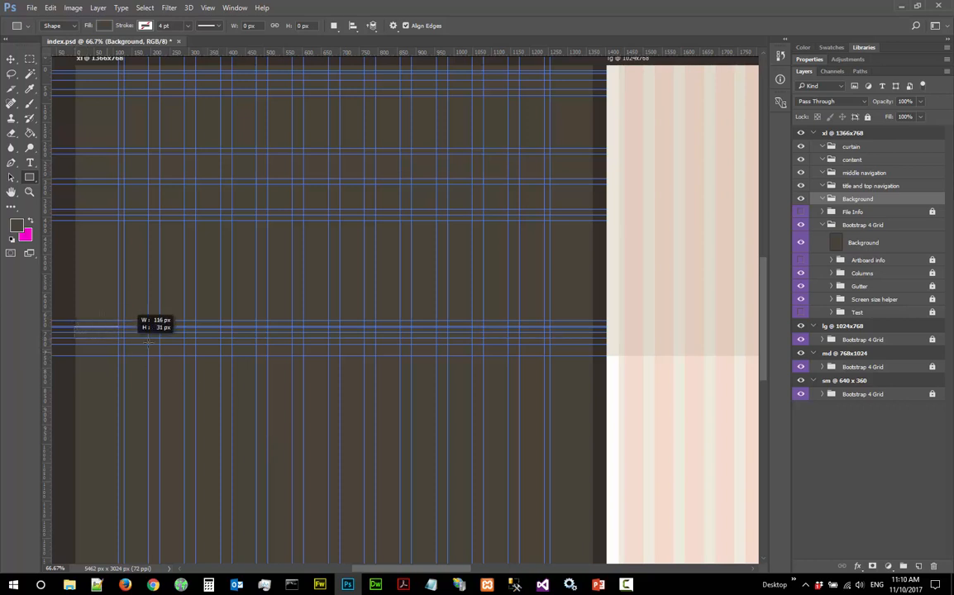
Draw Rectangle 1 as a long thin shape across the xl artboard with corner radius 0
left_click_drag(147, 334, 536, 345)
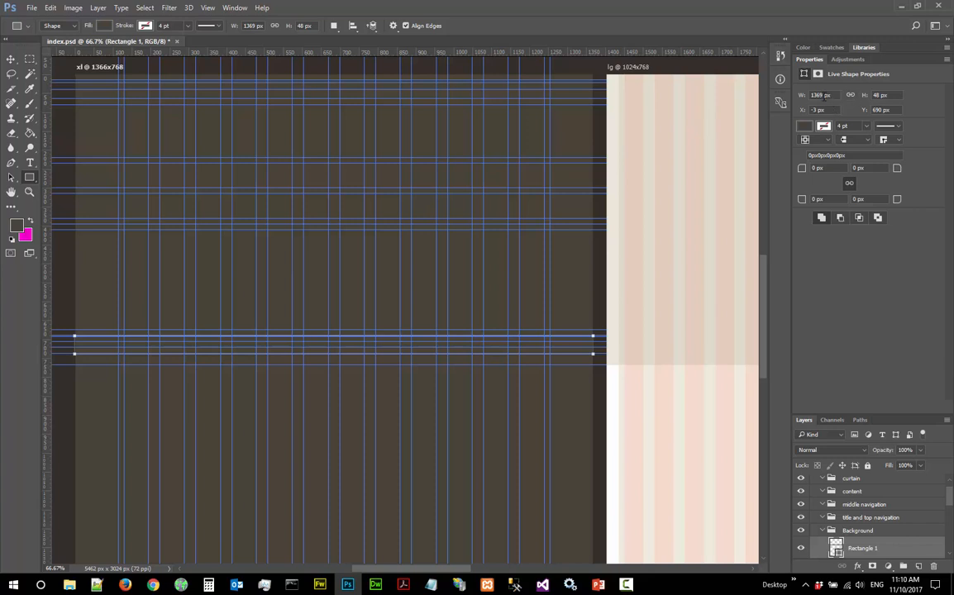
left_click(823, 94)
type("1366")
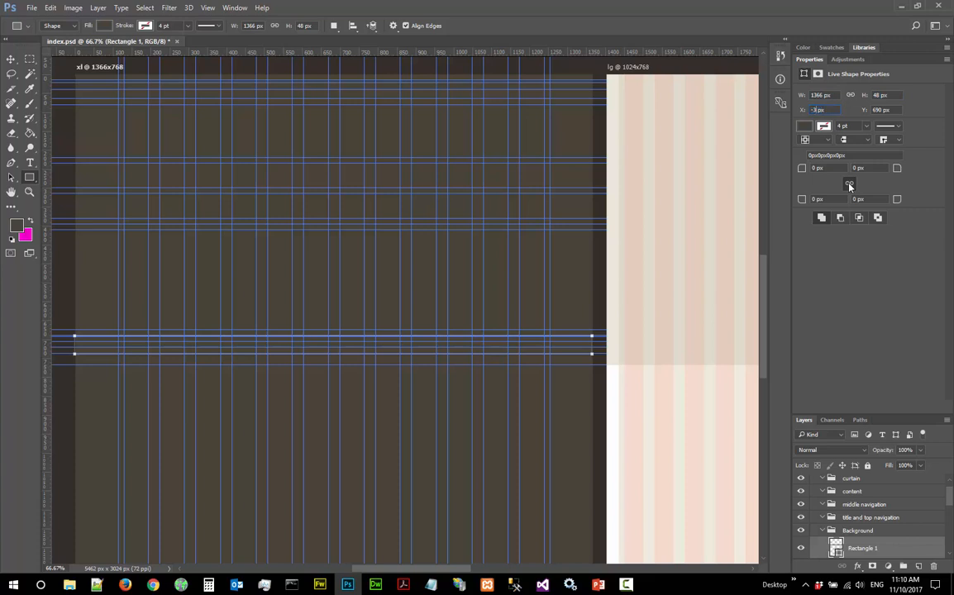
type("0")
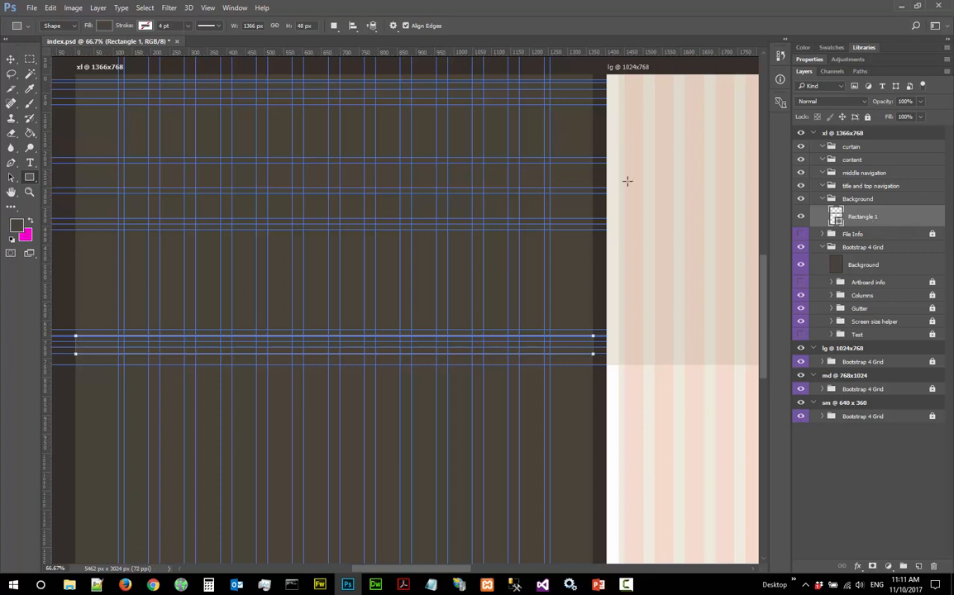
Hide the grid overlay so Rectangle 1 shows cleanly across the xl artboard
left_click(209, 7)
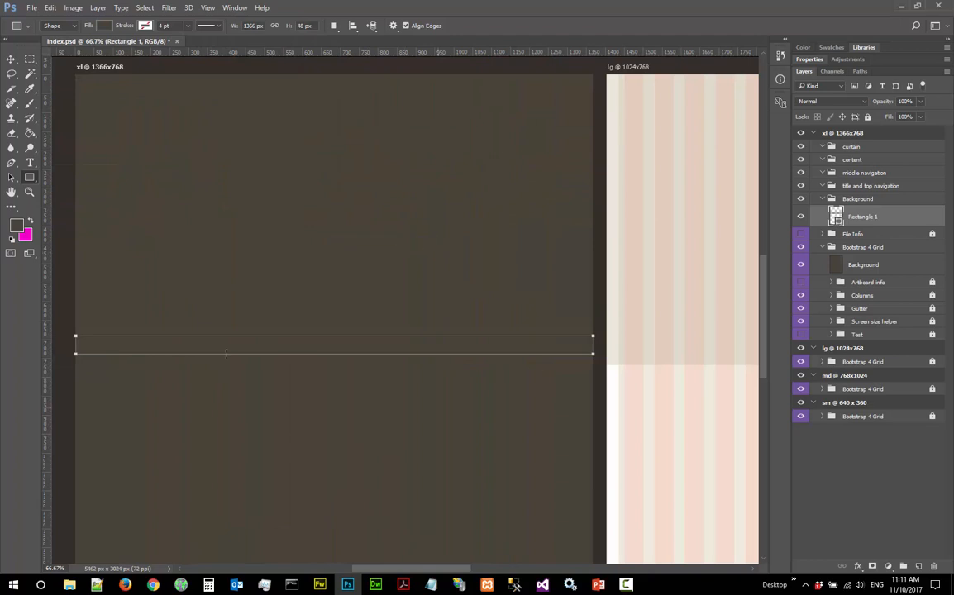
mouse_move(694, 295)
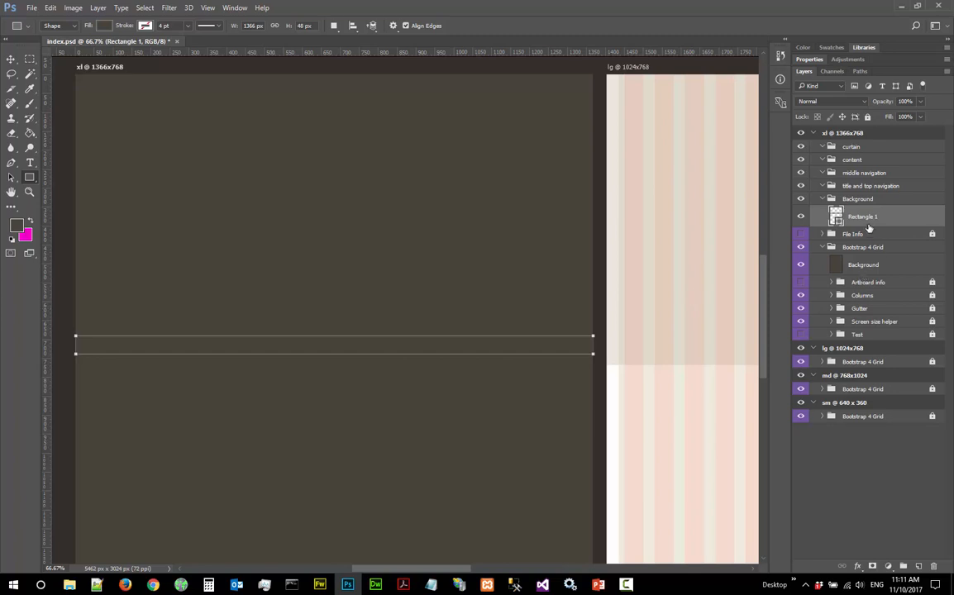
mouse_move(912, 549)
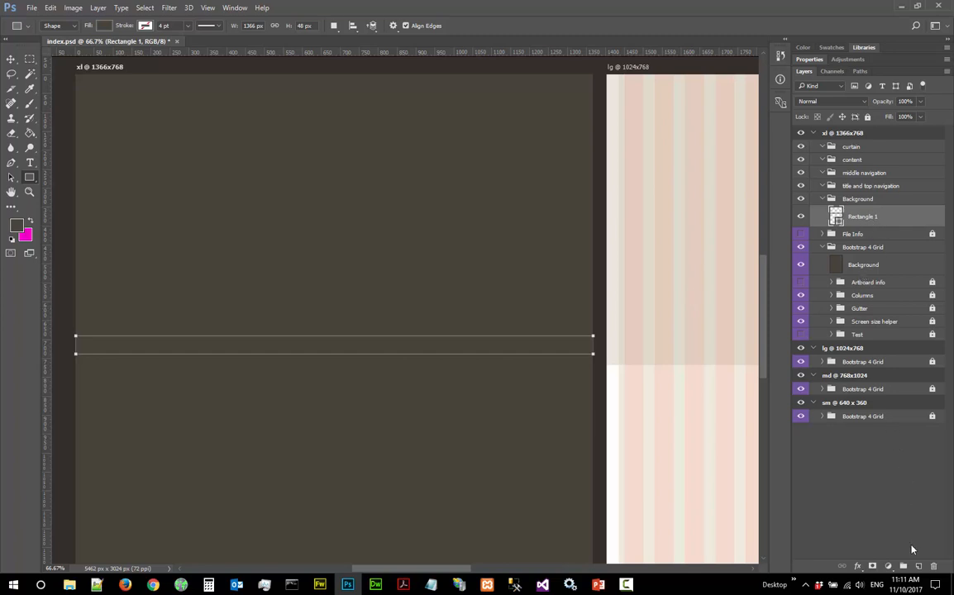
mouse_move(857, 569)
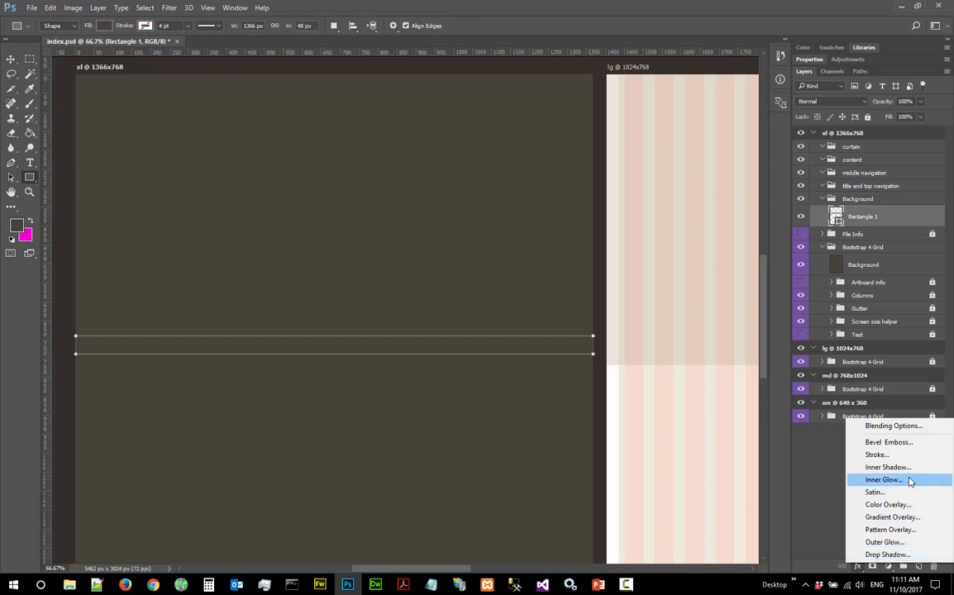
mouse_move(889, 467)
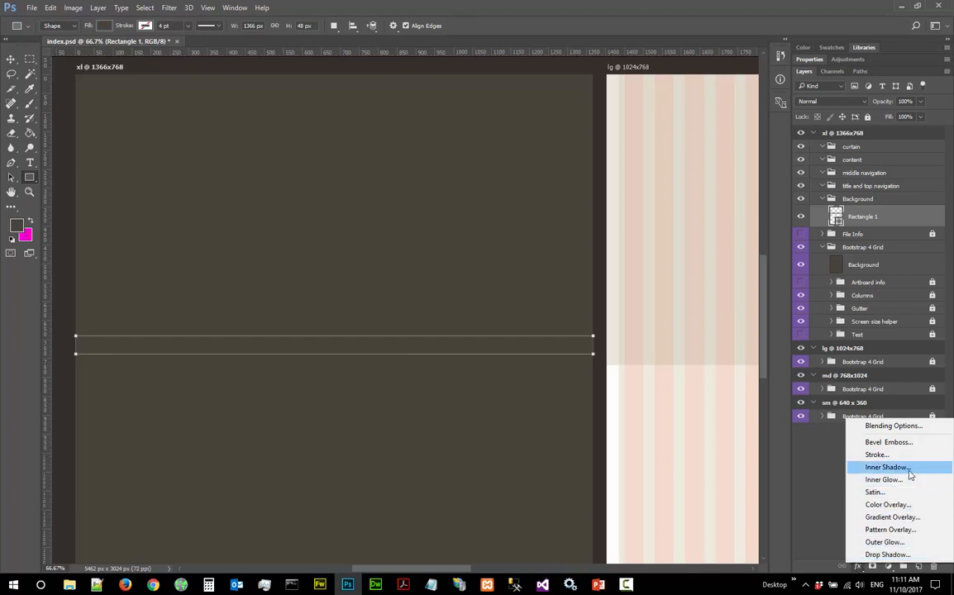
mouse_move(890, 443)
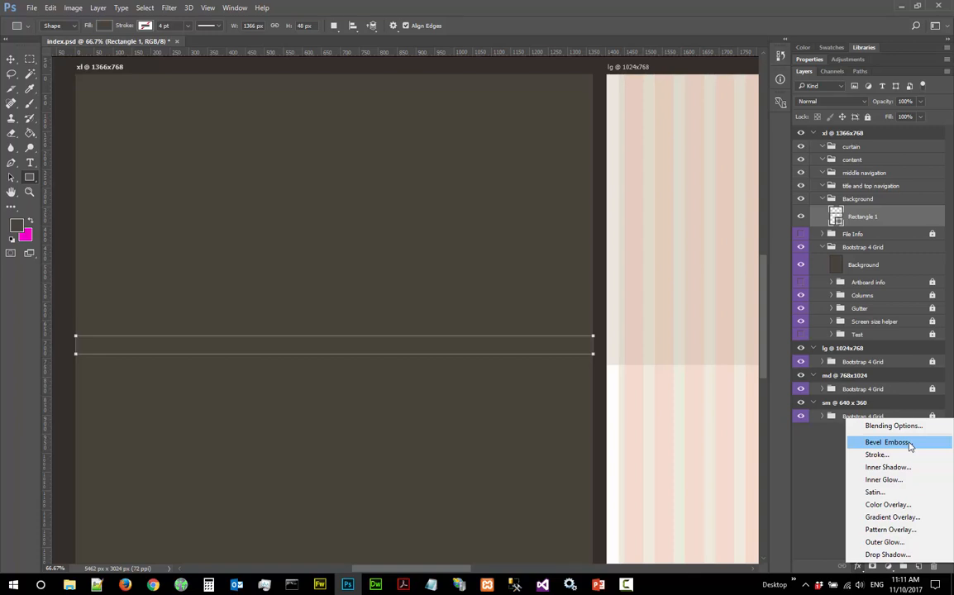
Add a Bevel & Emboss effect to Rectangle 1 with a smooth Inner Bevel style
left_click(886, 443)
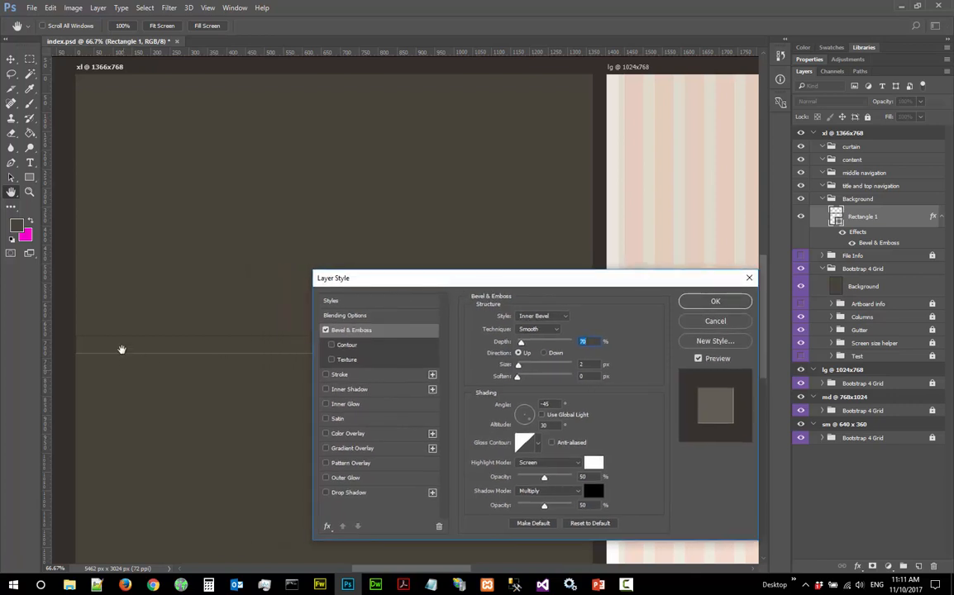
mouse_move(509, 327)
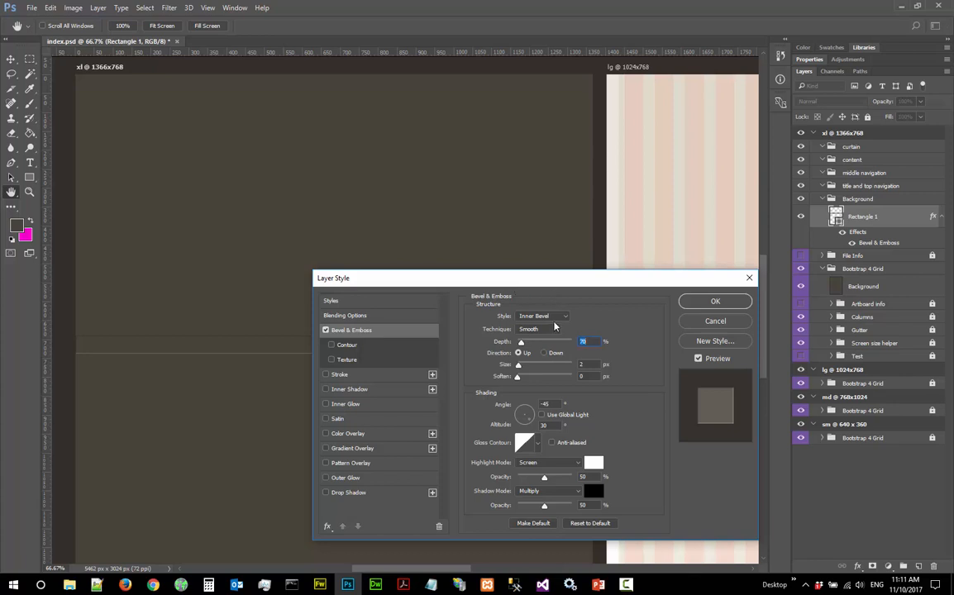
left_click(542, 316)
type("90")
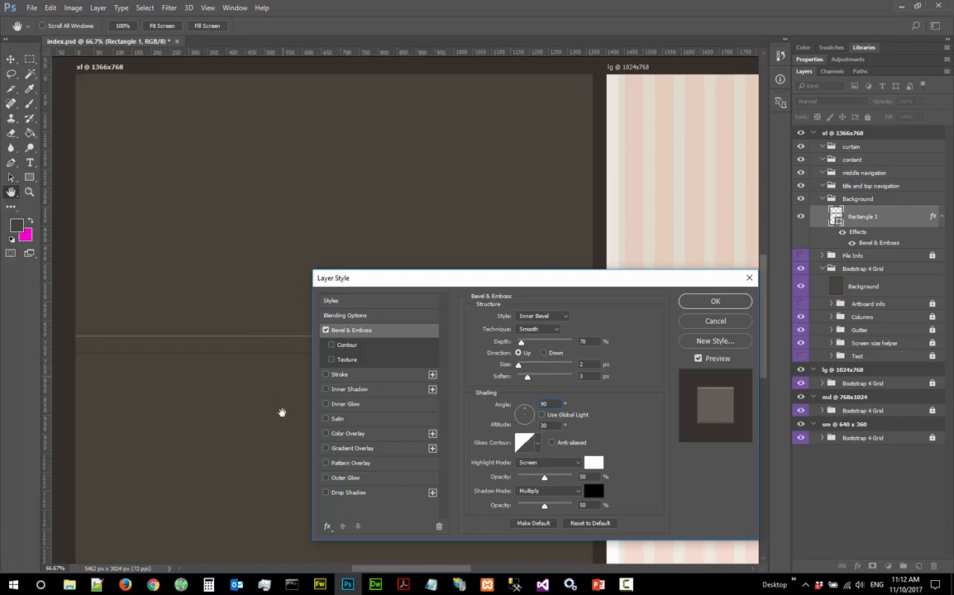
mouse_move(532, 423)
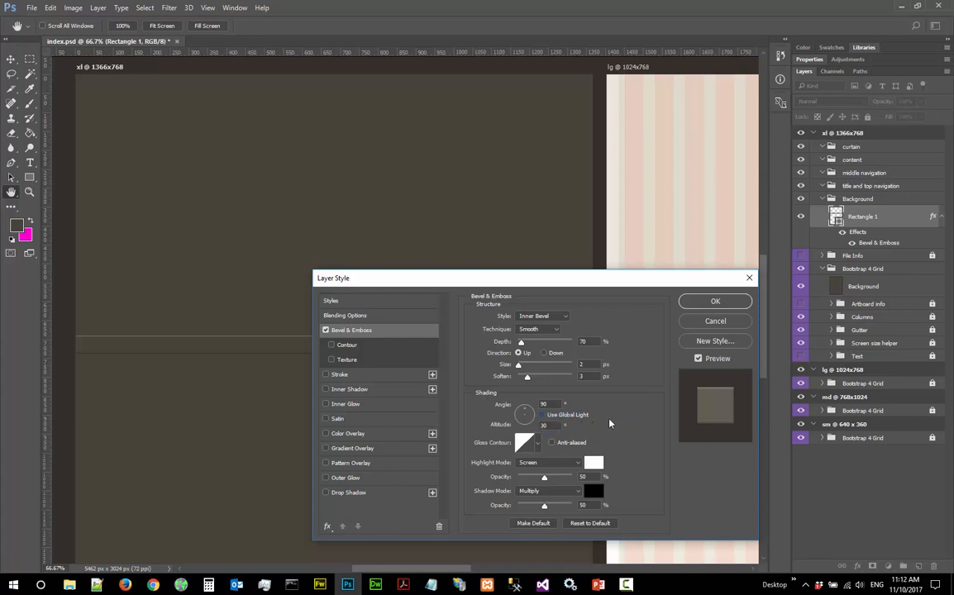
mouse_move(565, 423)
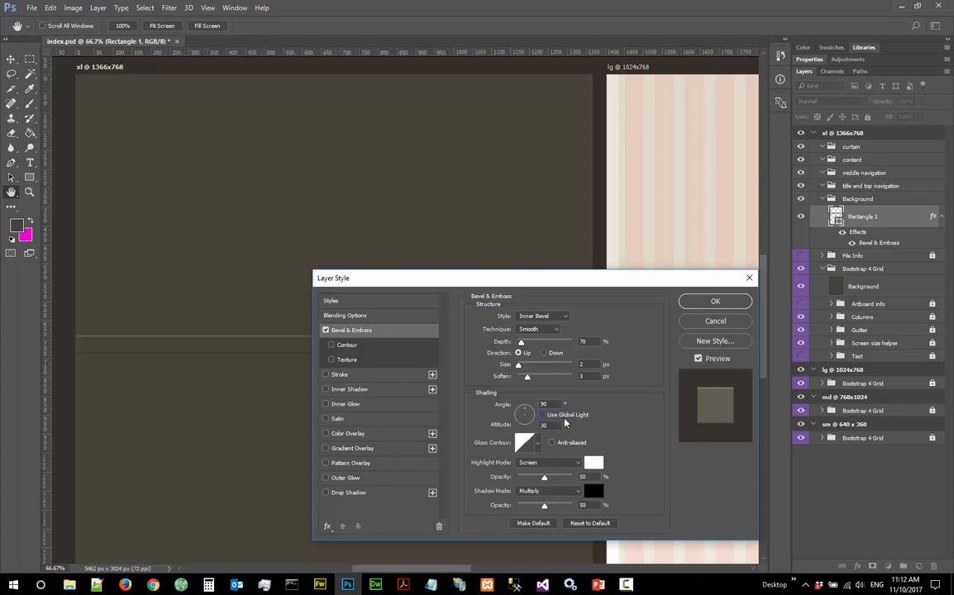
mouse_move(605, 410)
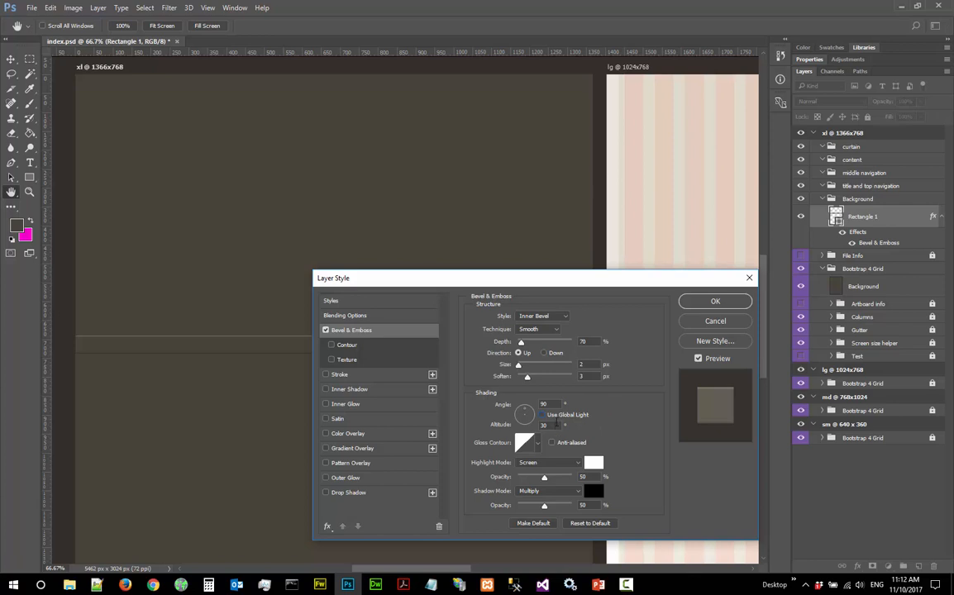
mouse_move(574, 354)
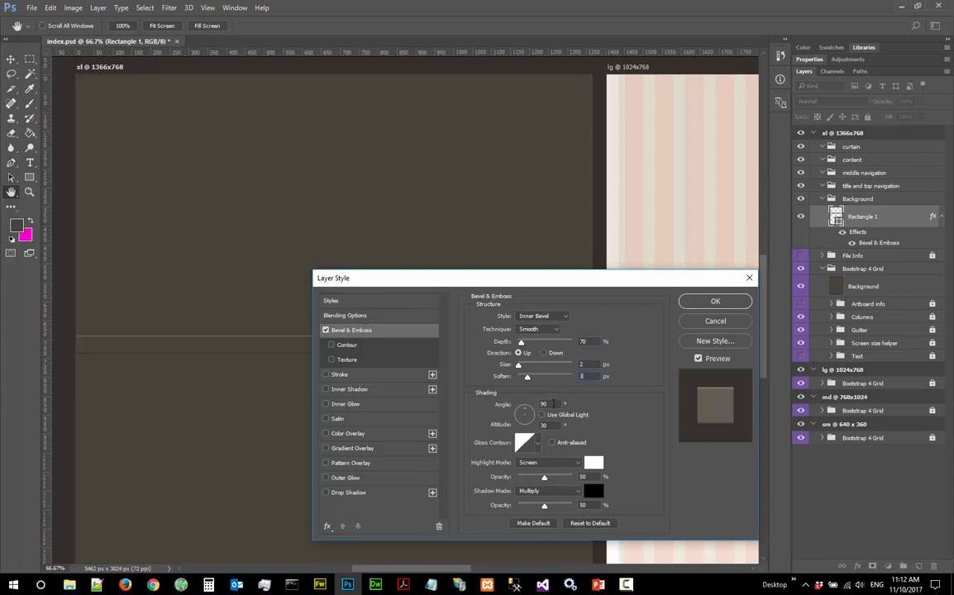
mouse_move(542, 415)
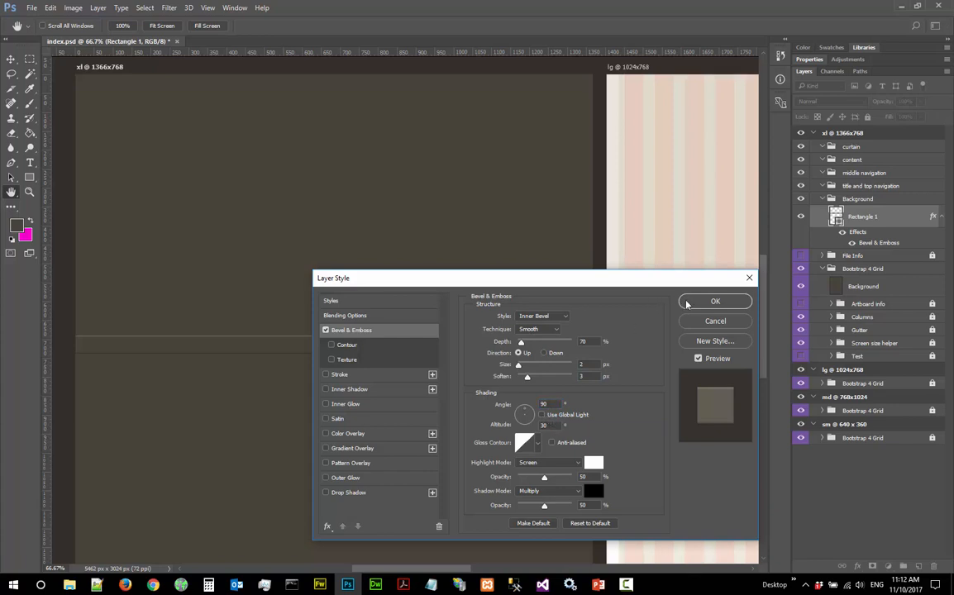
Confirm the bevel settings, return to the Move tool and save index.psd
left_click(714, 301)
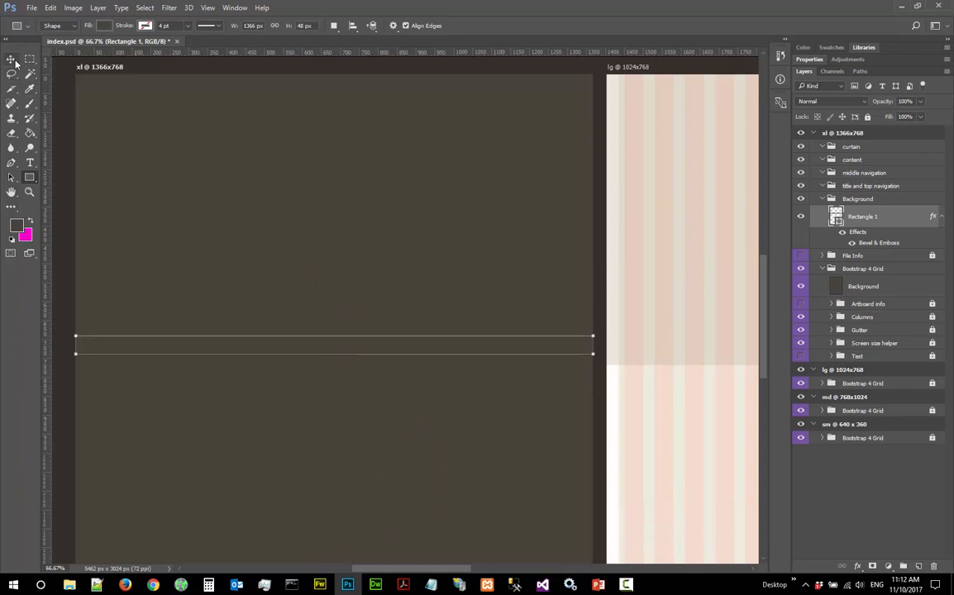
mouse_move(11, 60)
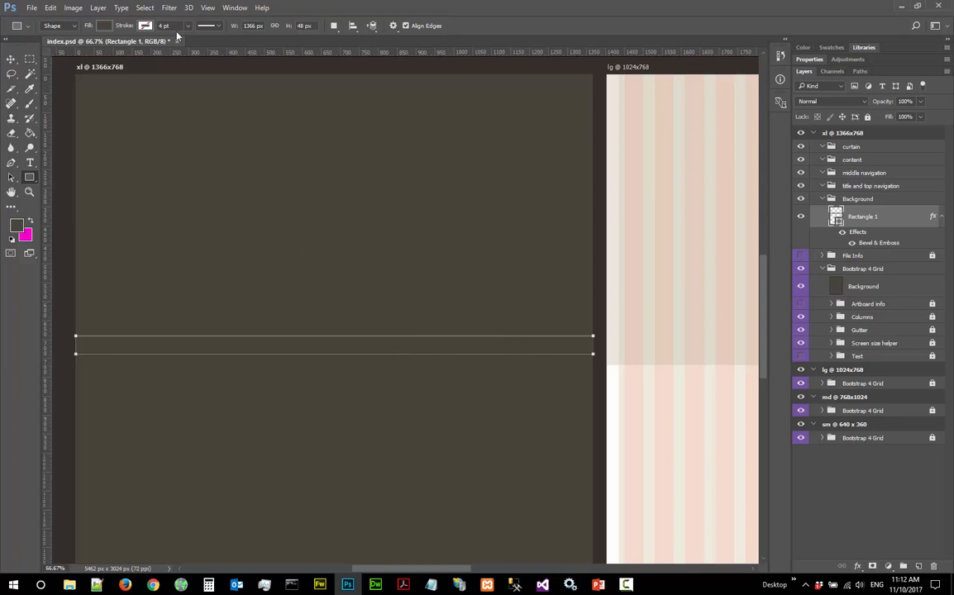
left_click(169, 7)
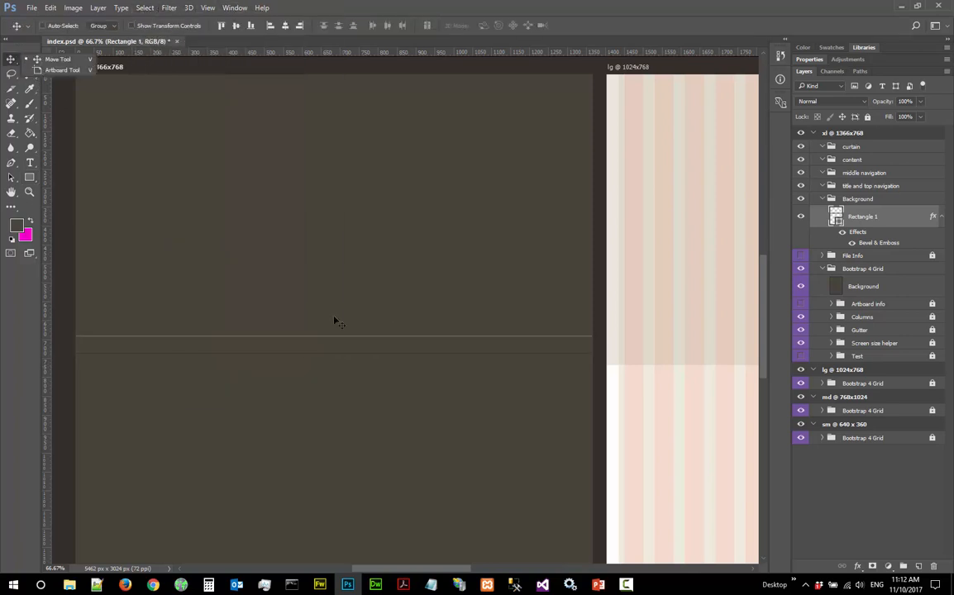
mouse_move(156, 345)
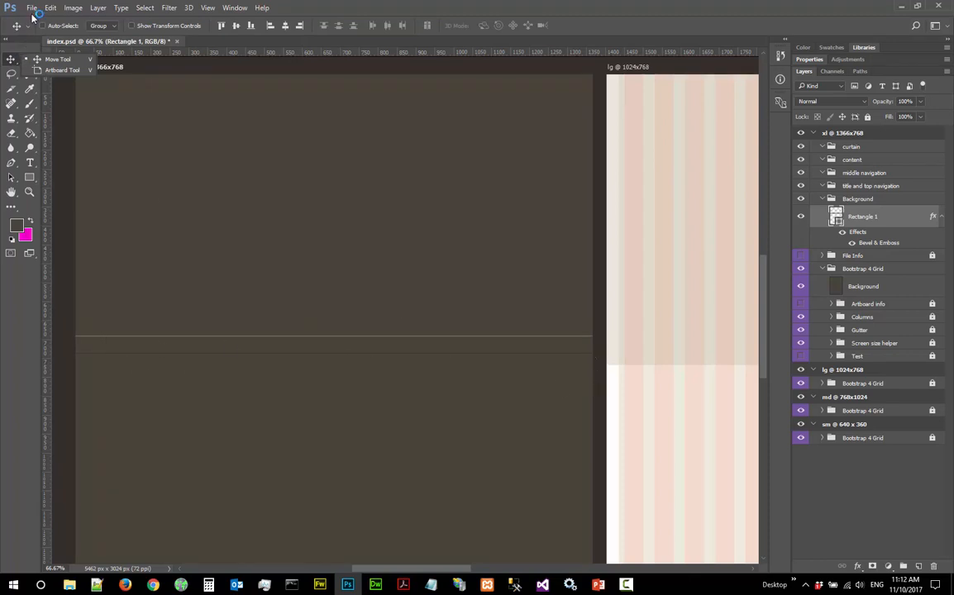
key("ctrl+s")
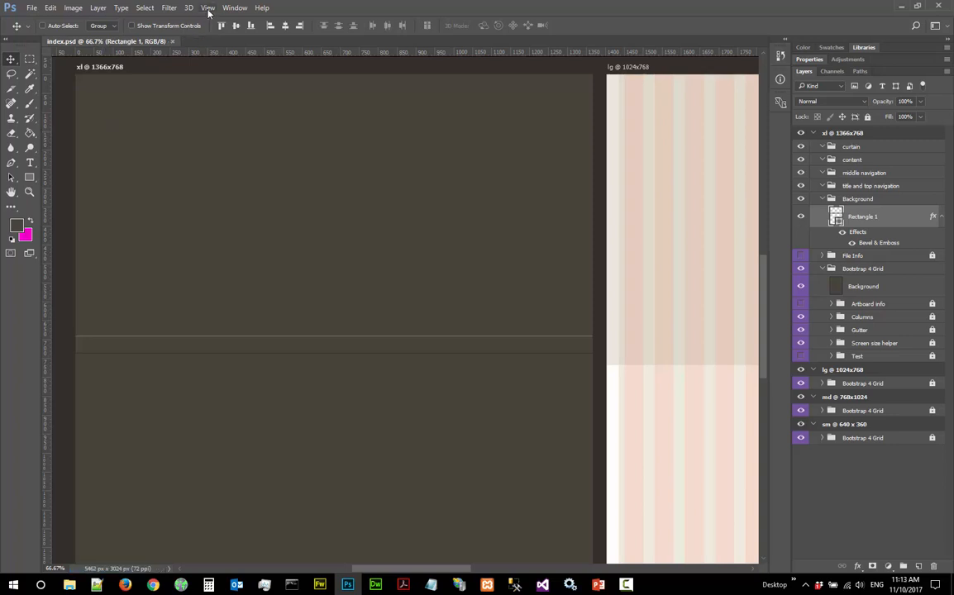
Show the layout guides again across the artboards via View > Show > Guides
left_click(208, 6)
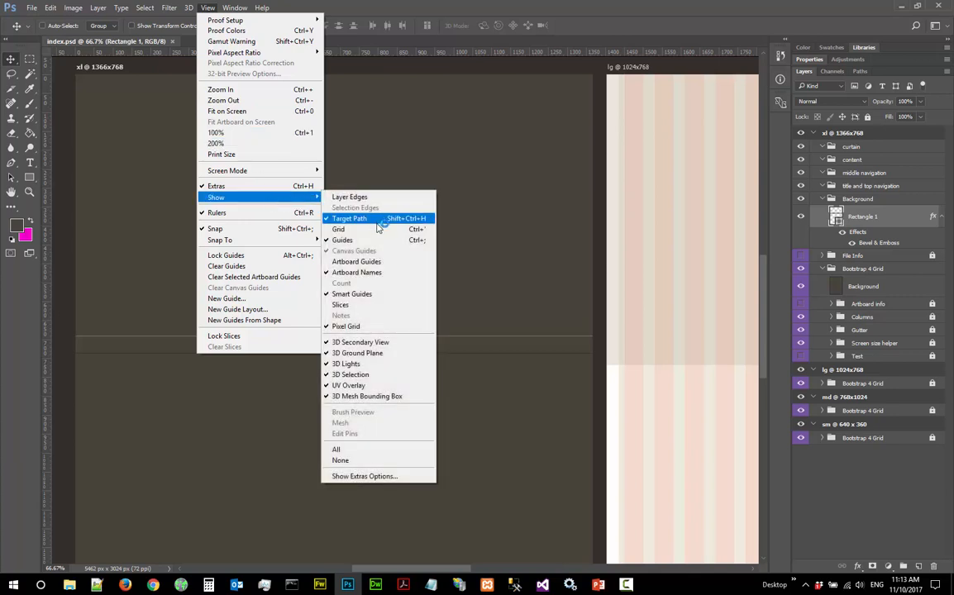
left_click(342, 240)
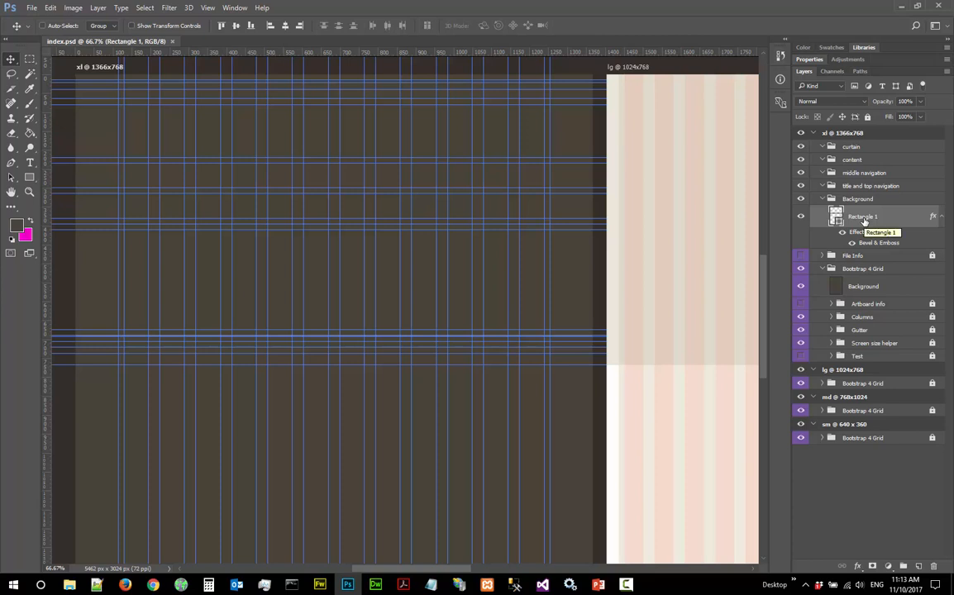
Rename the Rectangle 1 layer to 'Rectangle Bottom'
double_click(863, 215)
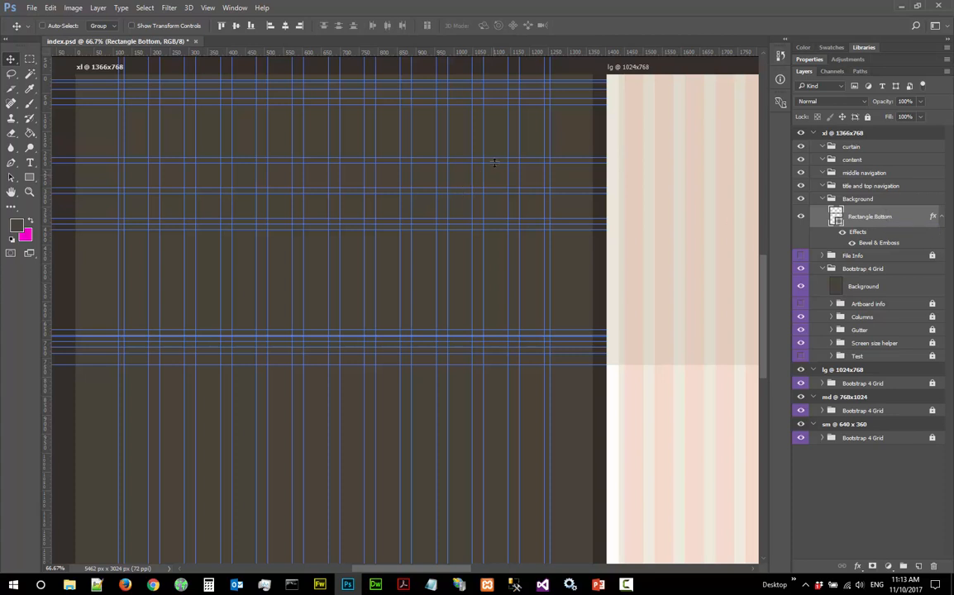
mouse_move(48, 111)
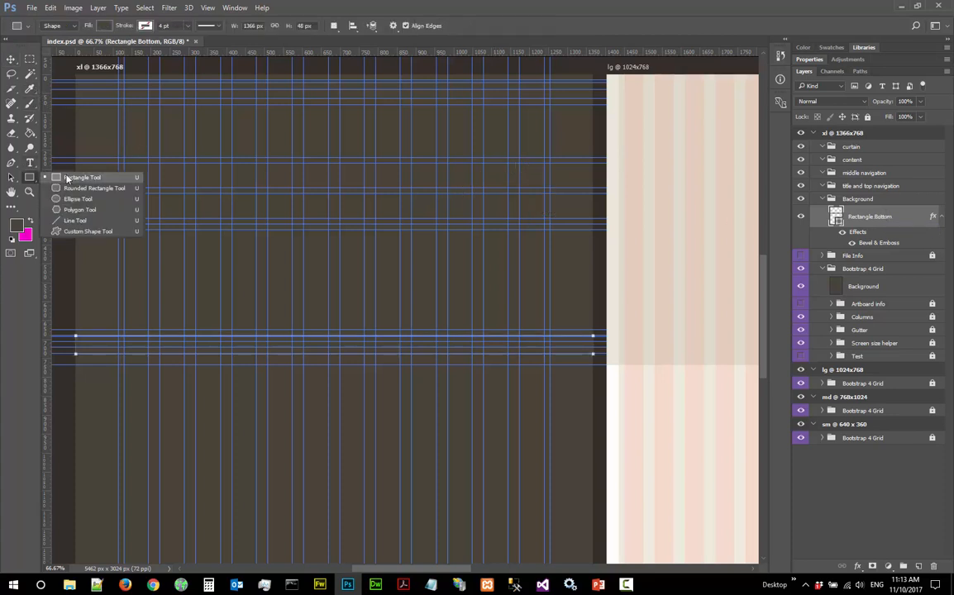
Draw a new Rectangle 1 shape spanning the full xl artboard width above Rectangle Bottom
left_click(83, 176)
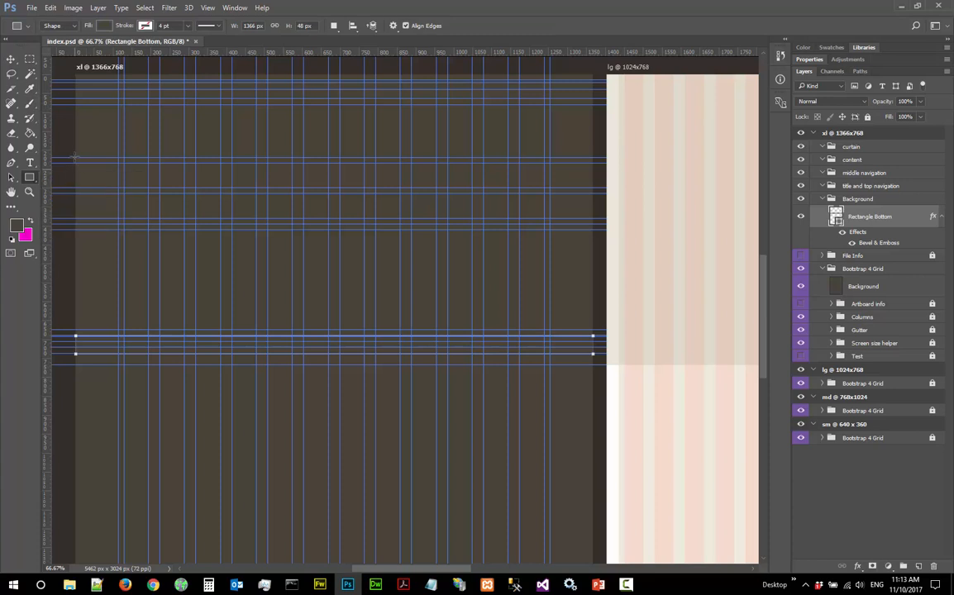
left_click_drag(74, 157, 259, 195)
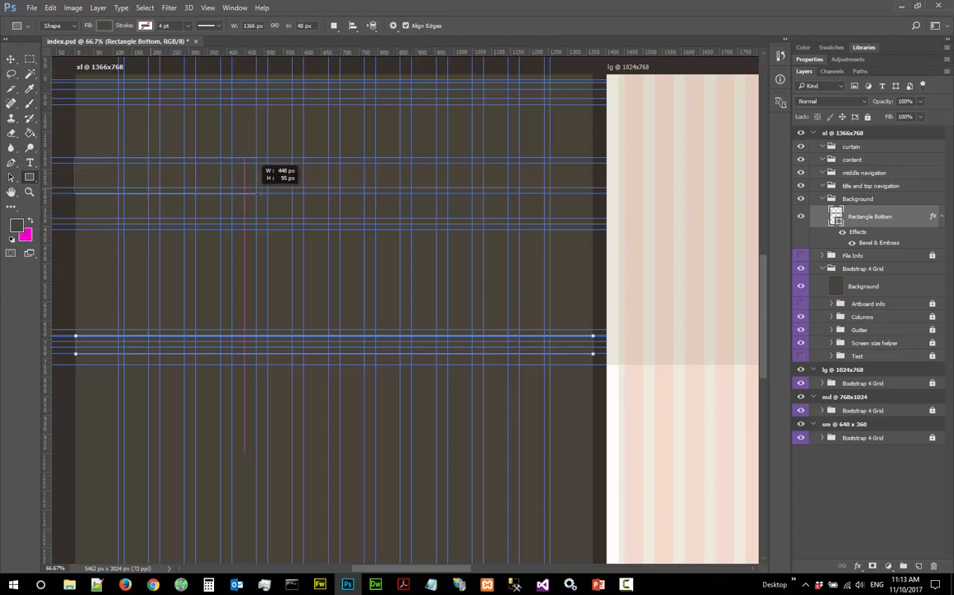
left_click_drag(259, 192, 444, 225)
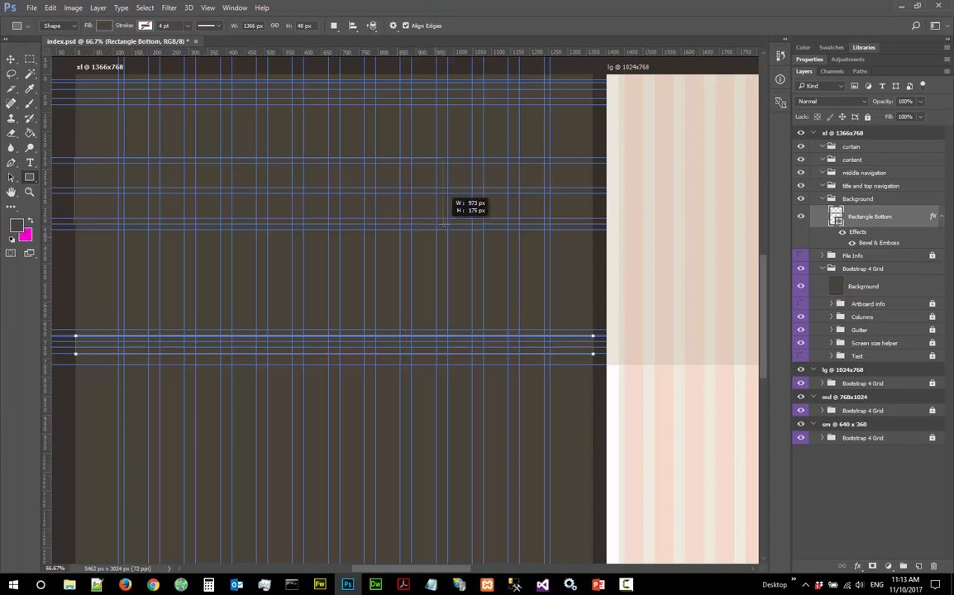
left_click_drag(443, 224, 585, 225)
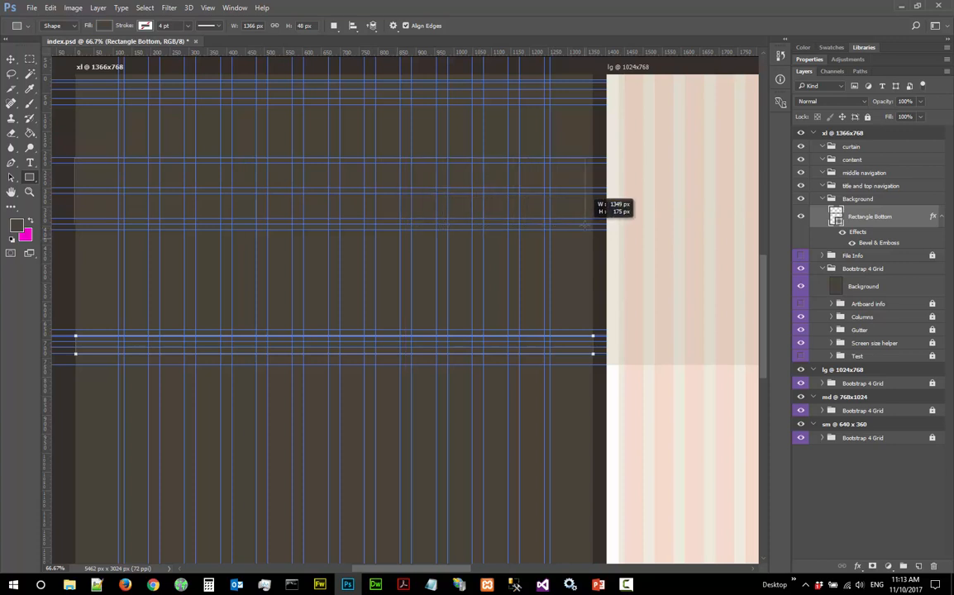
left_click_drag(593, 224, 585, 225)
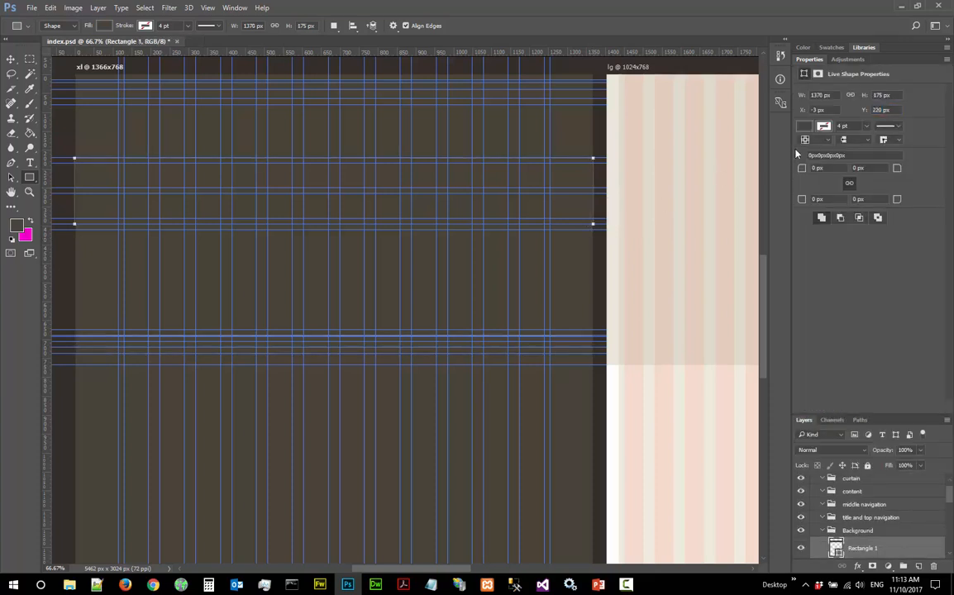
left_click(820, 94)
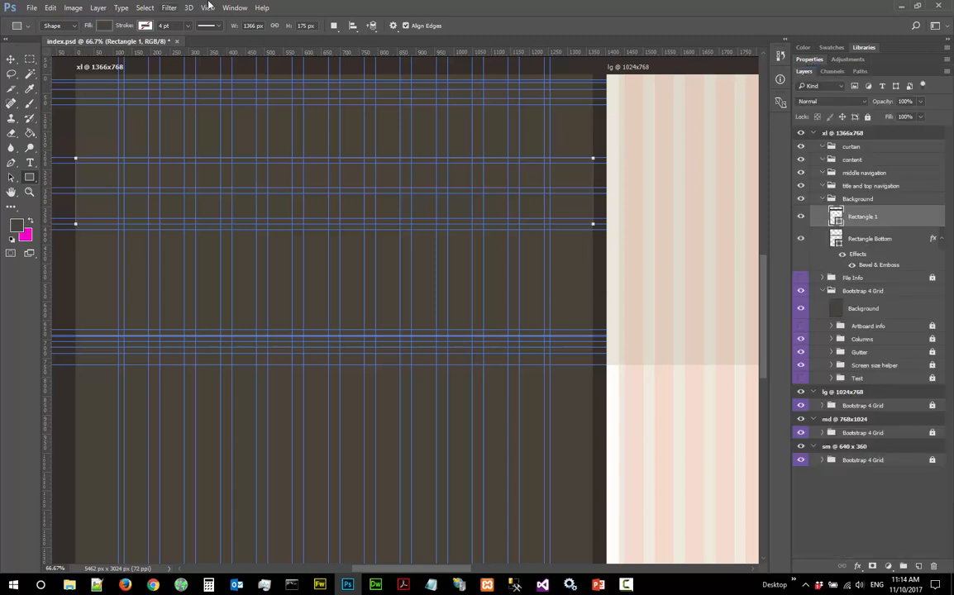
Hide the column guides from the canvas via the View menu
left_click(208, 6)
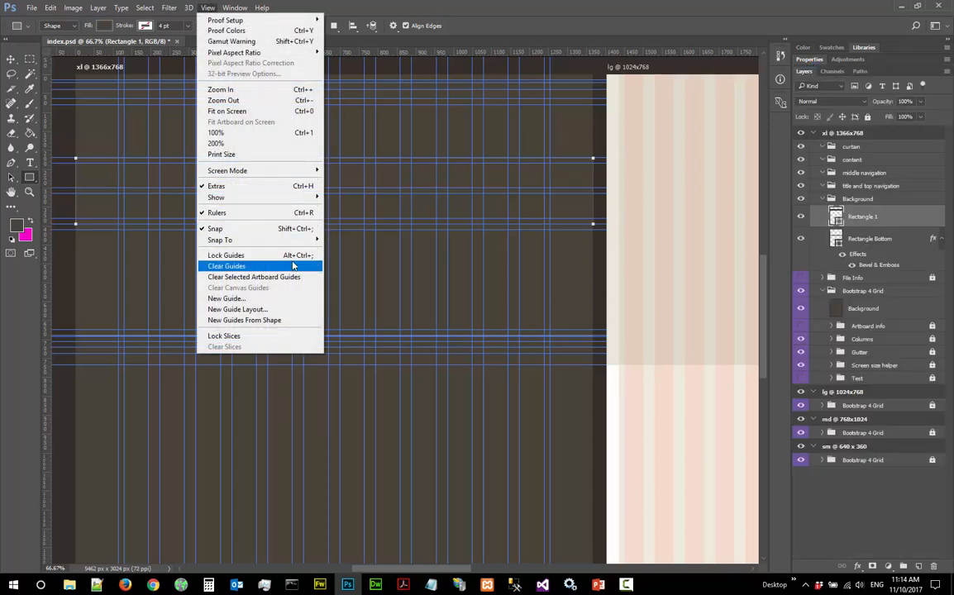
mouse_move(215, 197)
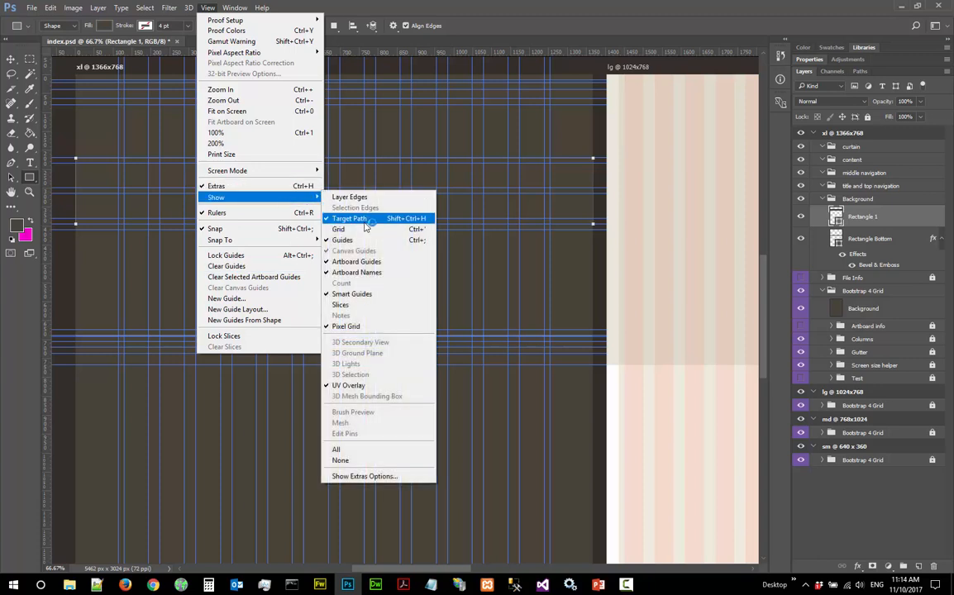
left_click(350, 218)
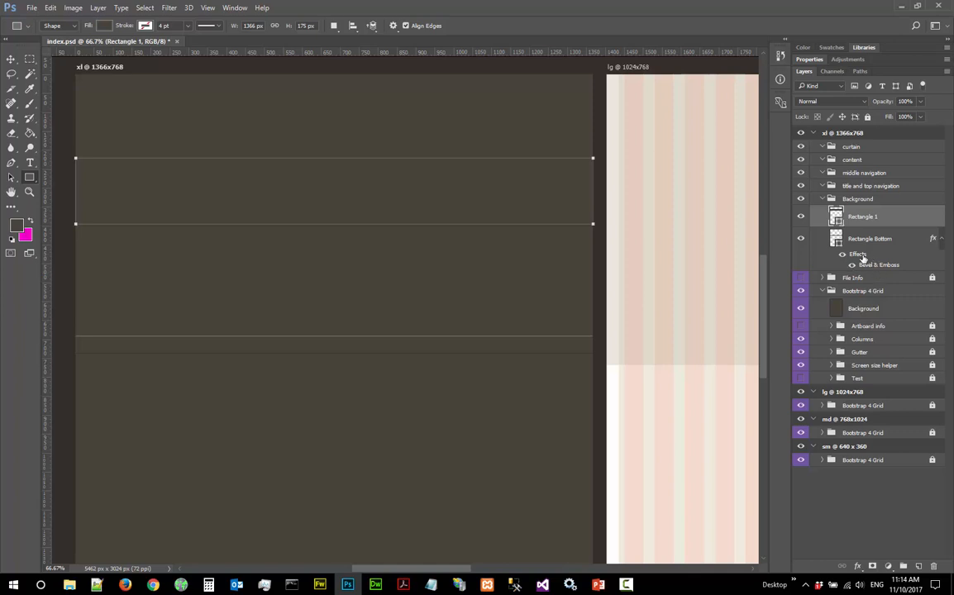
Move the Bevel & Emboss effect toward Rectangle 1, answer Replace Shape Path, keeping it on Rectangle Bottom
left_click(822, 217)
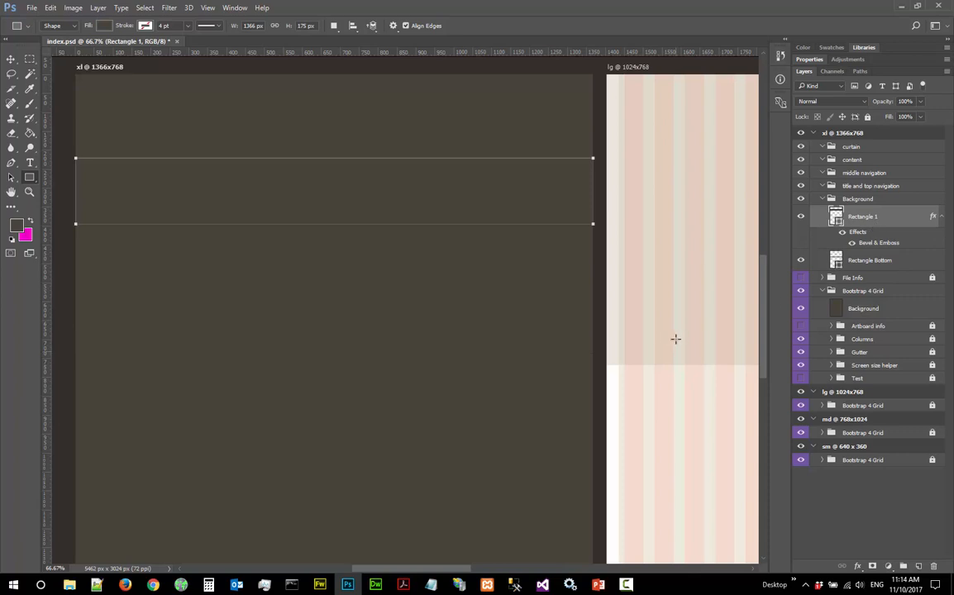
left_click(49, 7)
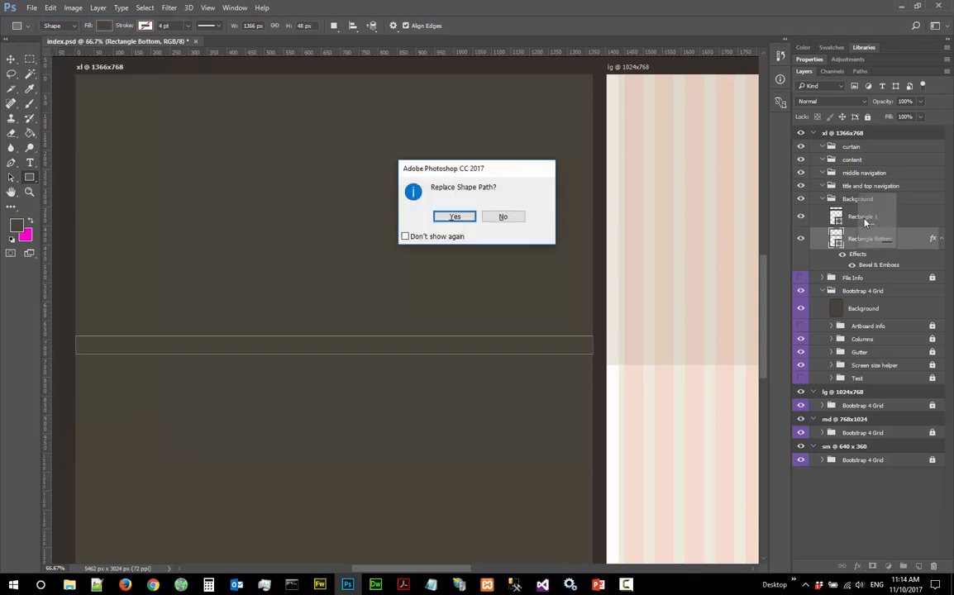
left_click(453, 215)
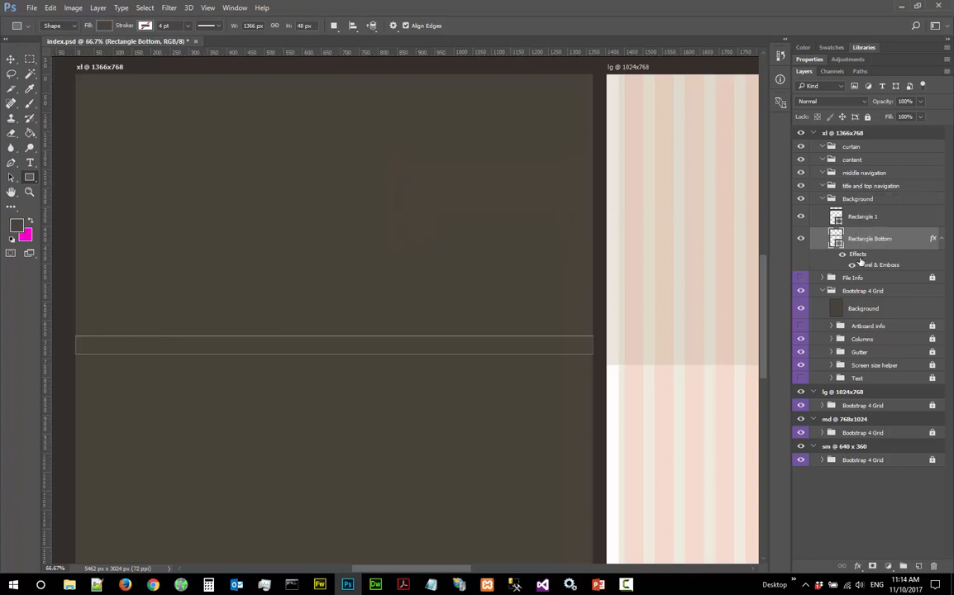
mouse_move(880, 265)
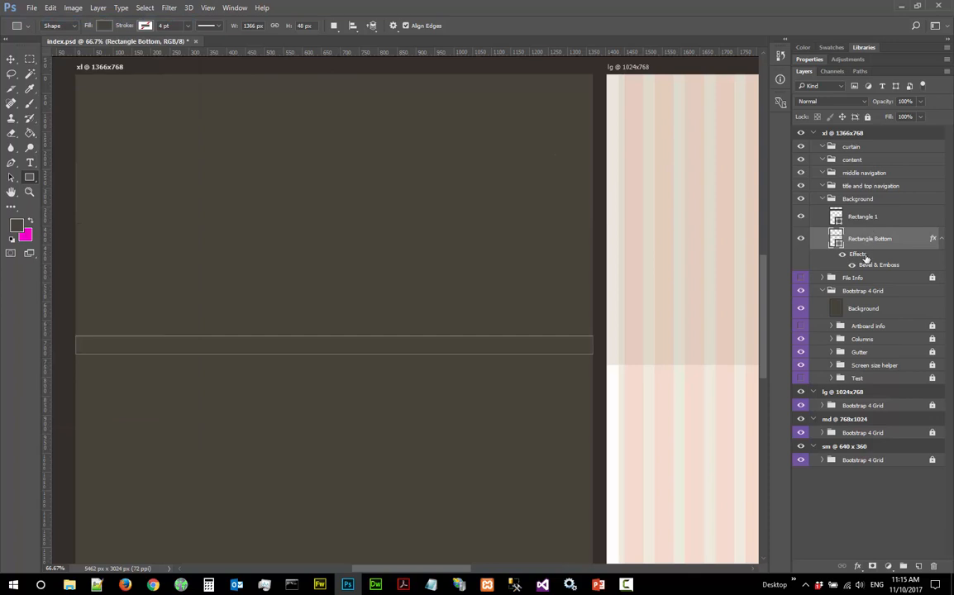
mouse_move(856, 254)
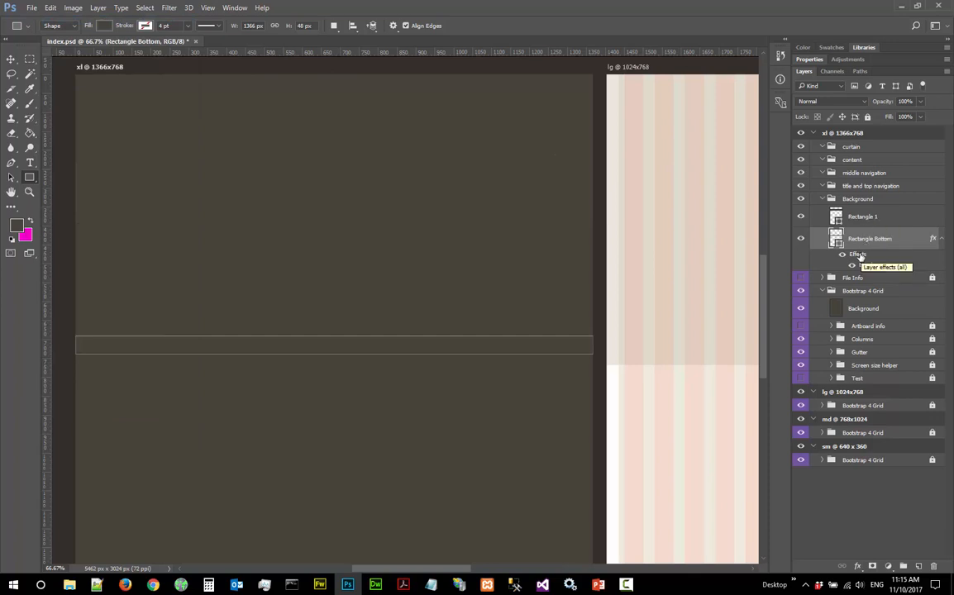
mouse_move(856, 264)
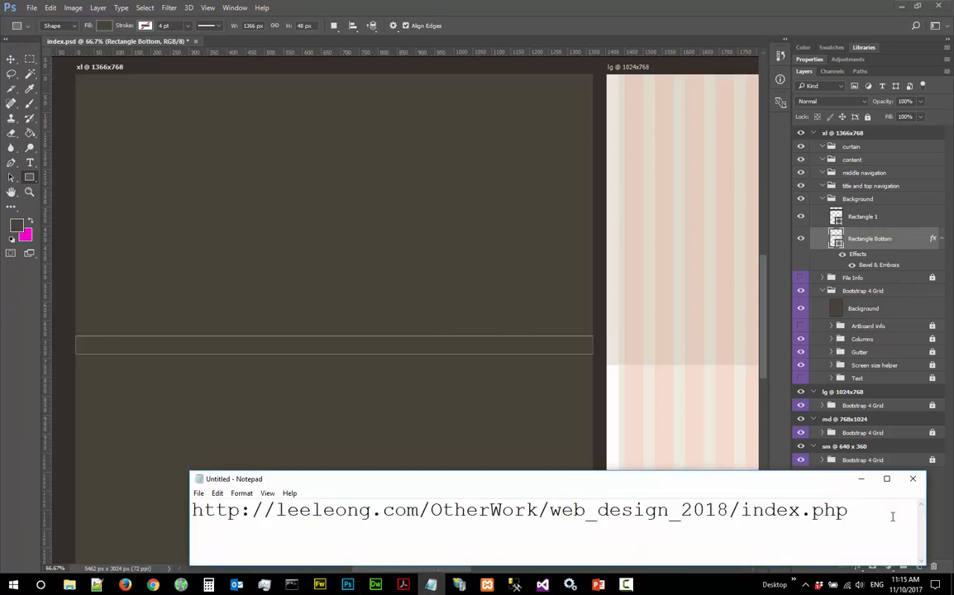
Add the note line 'alt-drag to copy effect' below the URL in Notepad
type("alt")
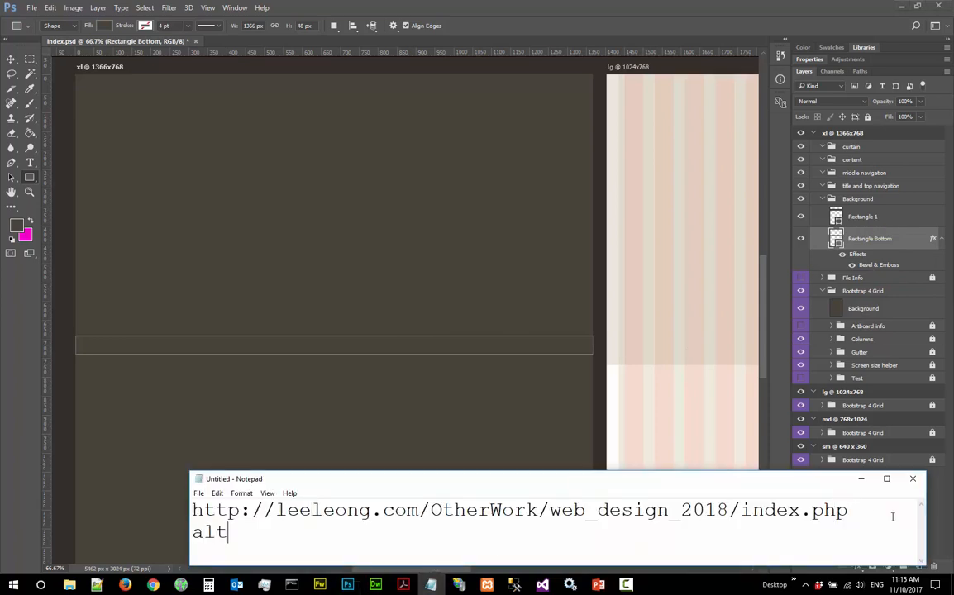
type("-drag to copy e")
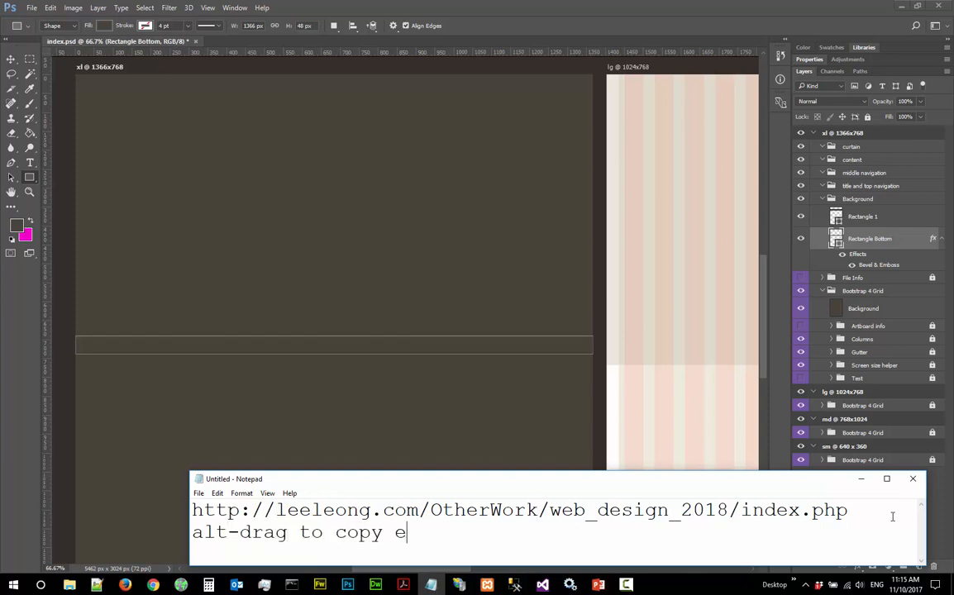
type("ffect")
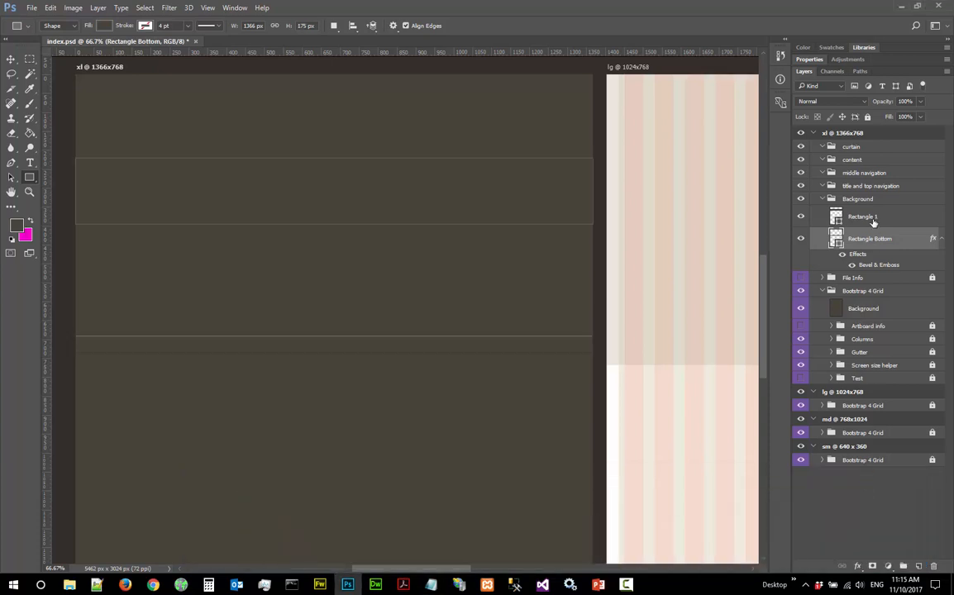
Alt-drag the Bevel & Emboss effect from Rectangle Bottom onto Rectangle 1 as a copy
left_click(863, 215)
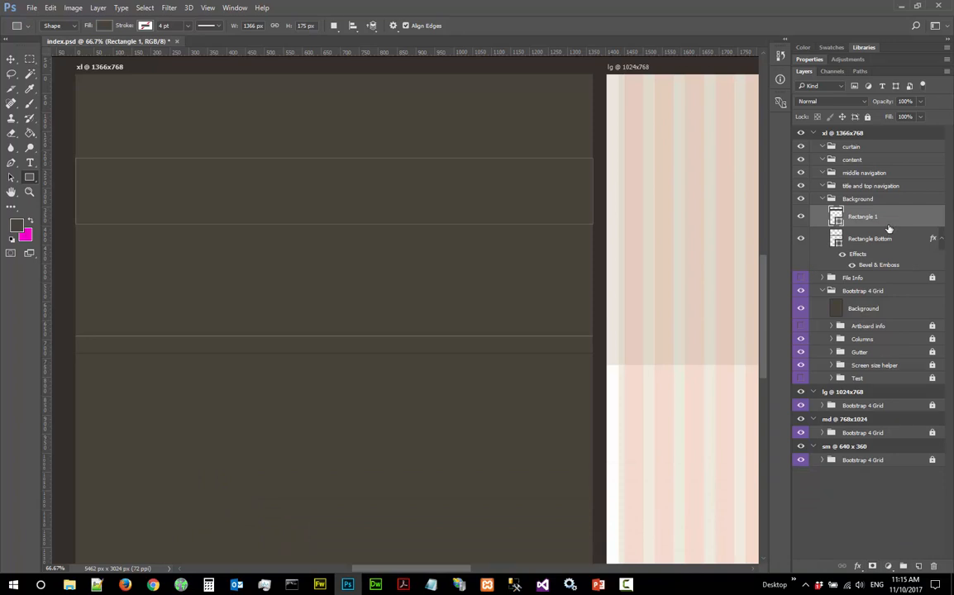
left_click(11, 59)
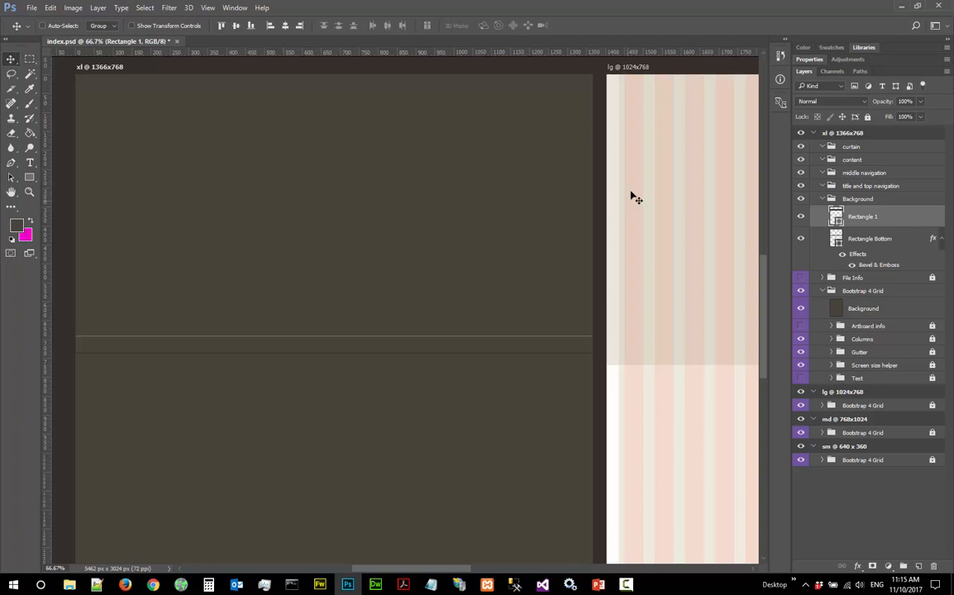
mouse_move(757, 180)
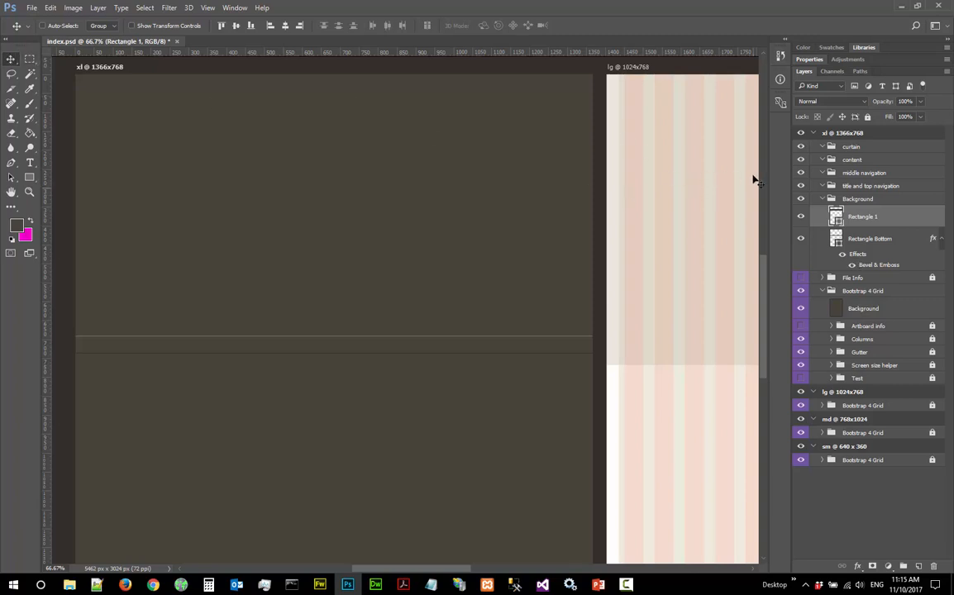
mouse_move(868, 258)
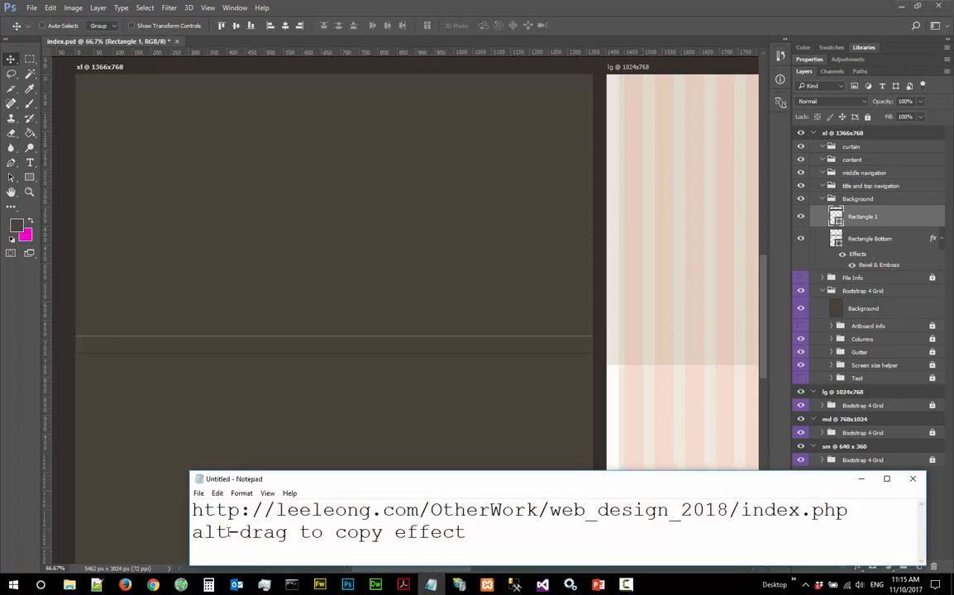
double_click(210, 532)
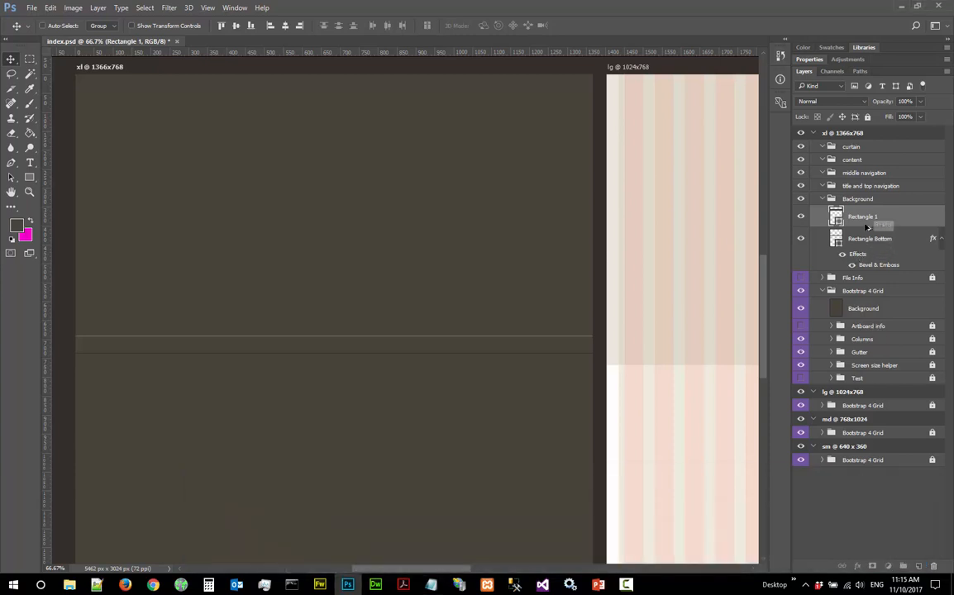
left_click(843, 216)
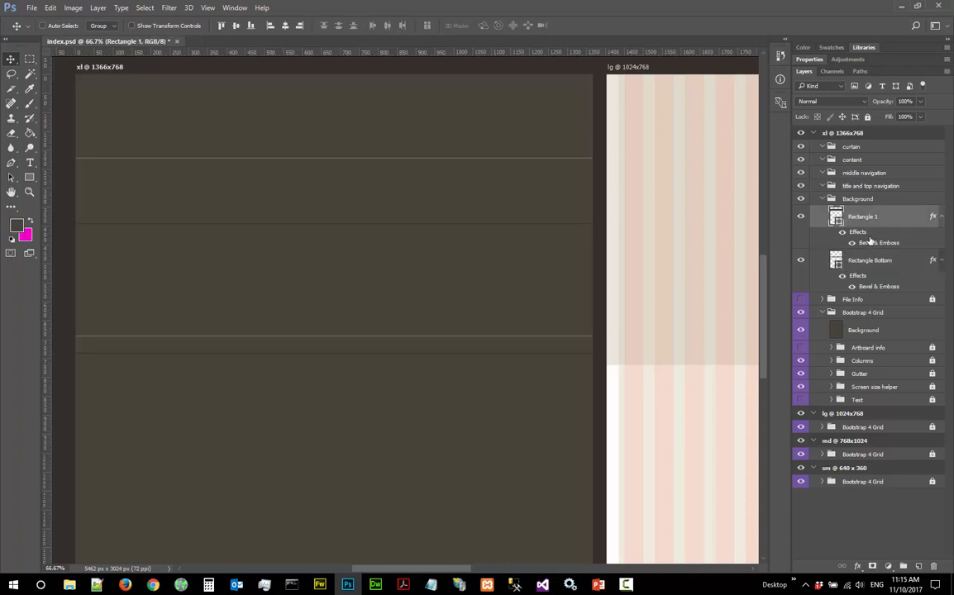
Review Rectangle 1's copied Bevel & Emboss in Layer Style and dismiss the dialog unchanged
double_click(880, 241)
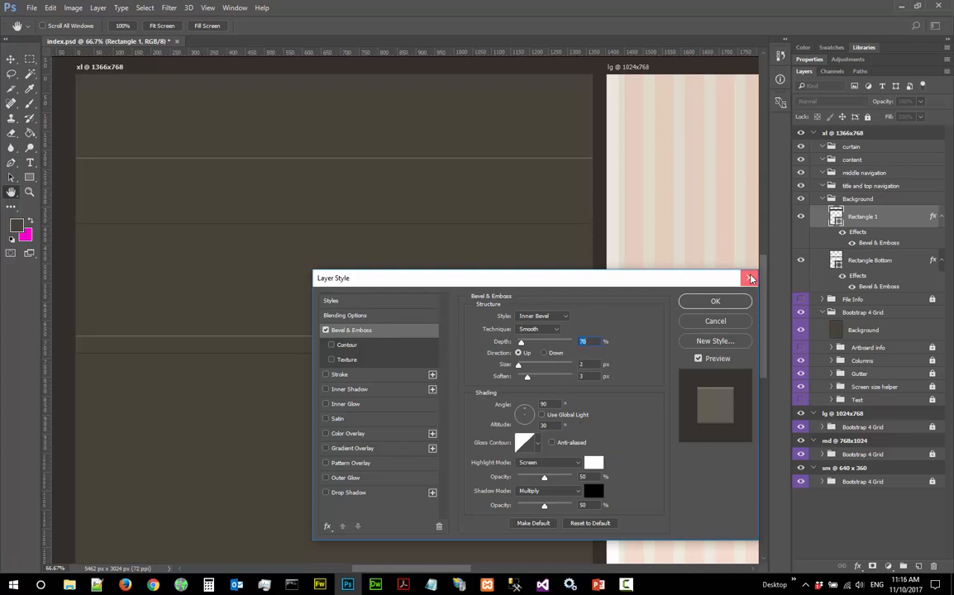
left_click(749, 277)
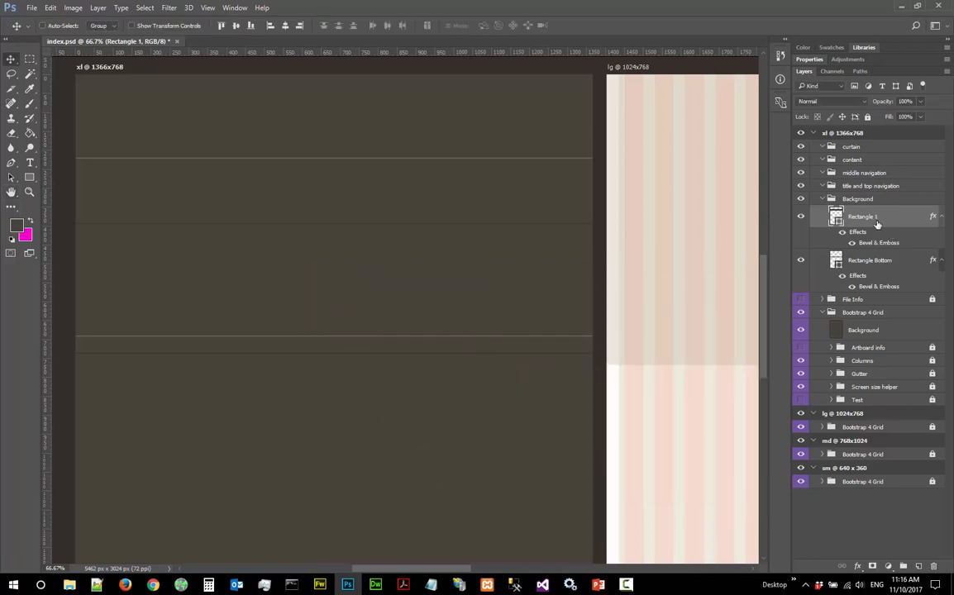
Rename the Rectangle 1 layer to 'Rectangle middle'
double_click(863, 215)
type("middle")
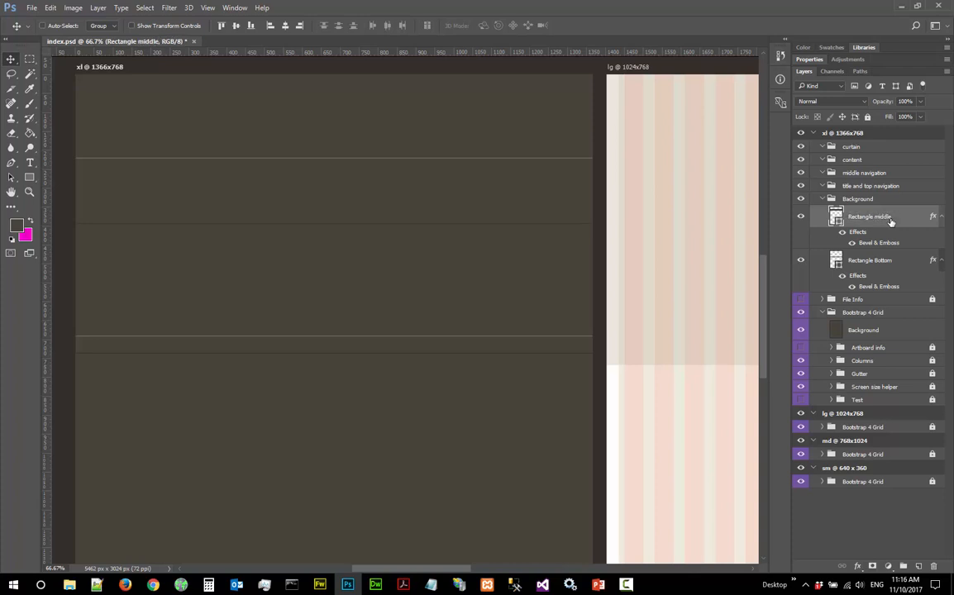
mouse_move(410, 217)
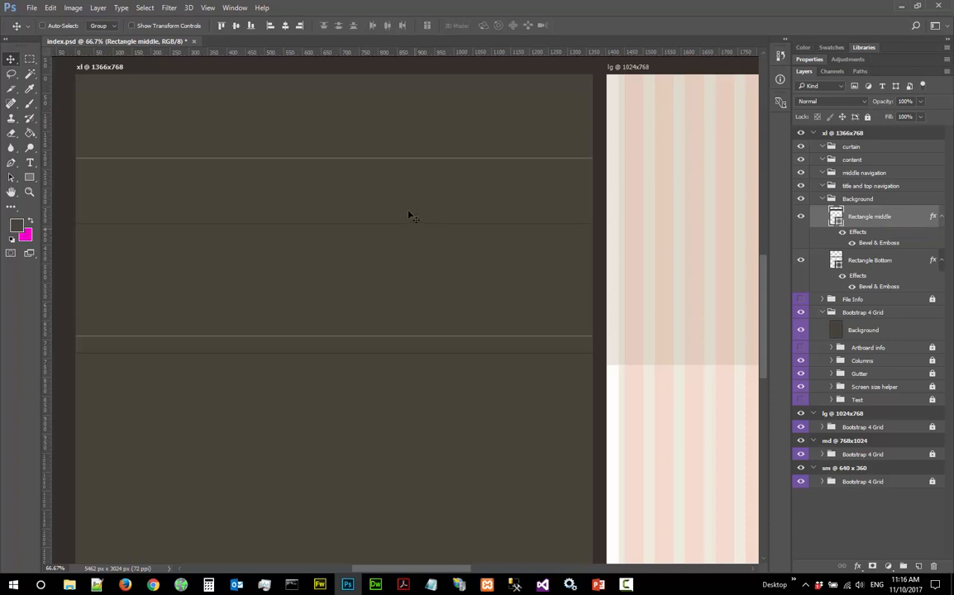
mouse_move(90, 164)
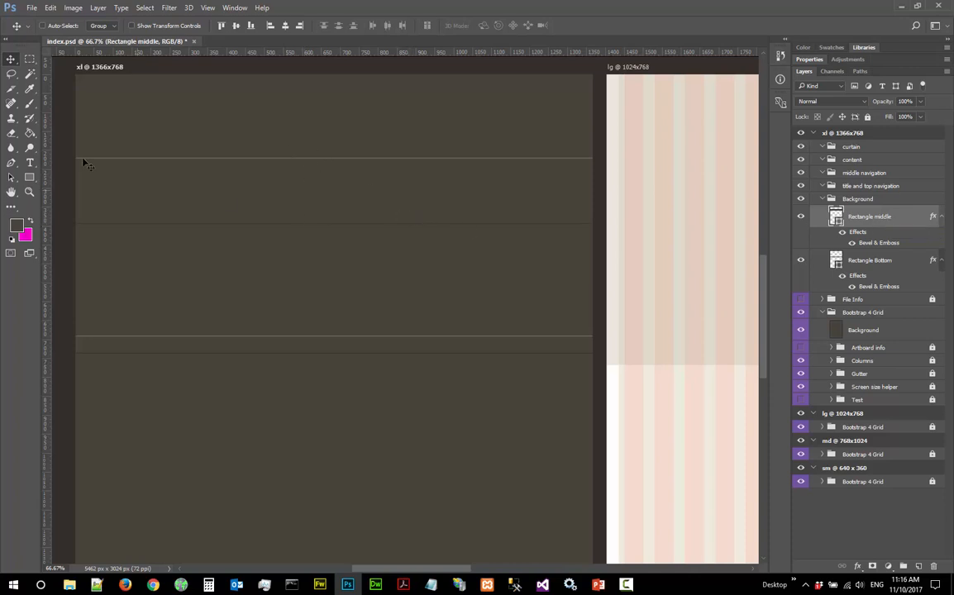
mouse_move(138, 197)
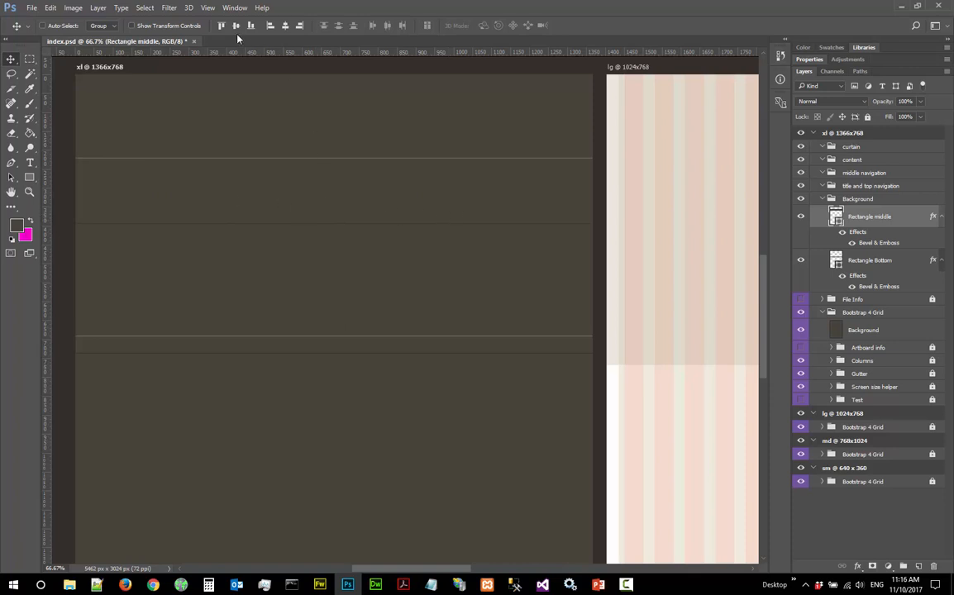
Show the column guides again across the artboards via View > Show > Guides
left_click(208, 6)
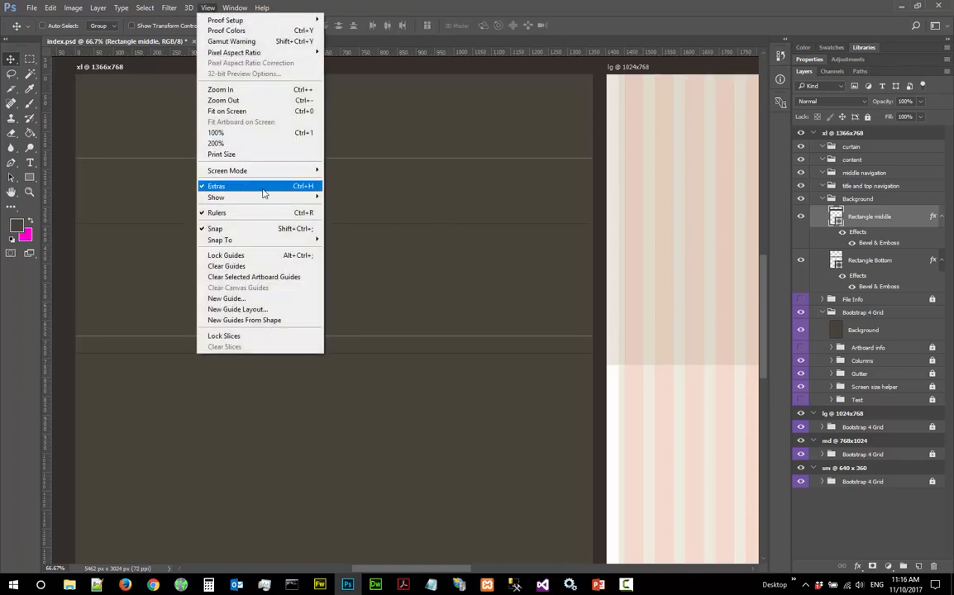
mouse_move(260, 166)
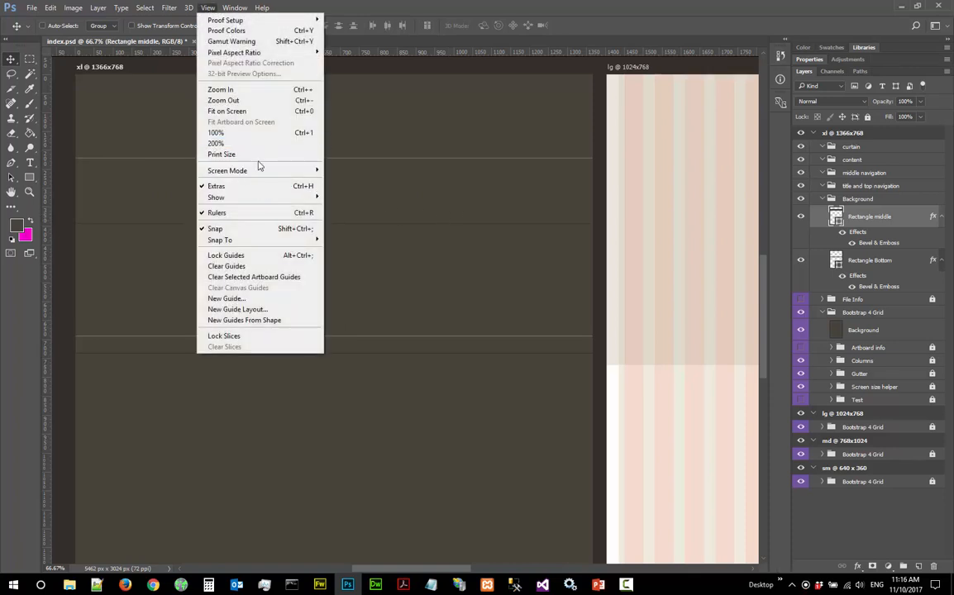
mouse_move(215, 197)
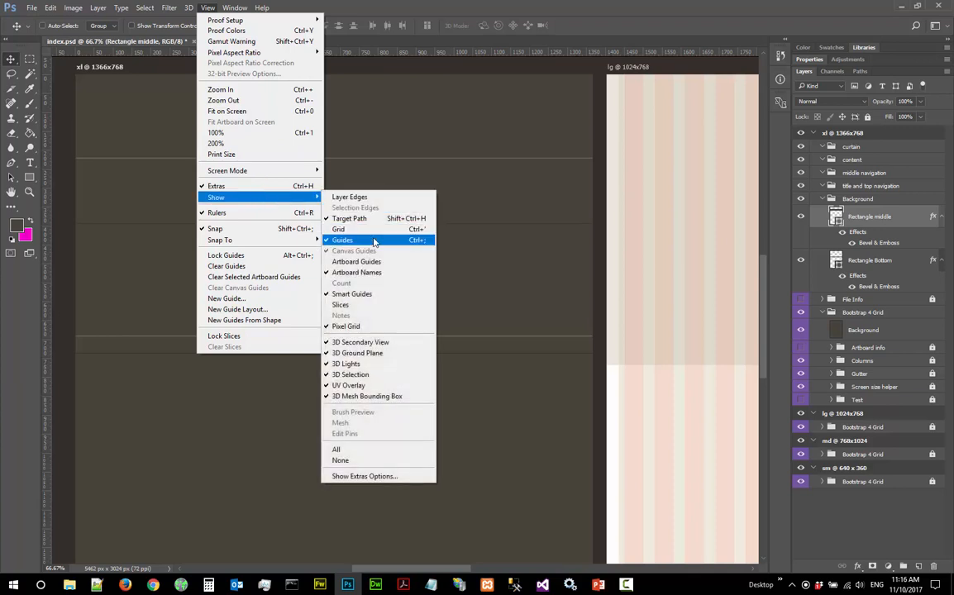
left_click(32, 7)
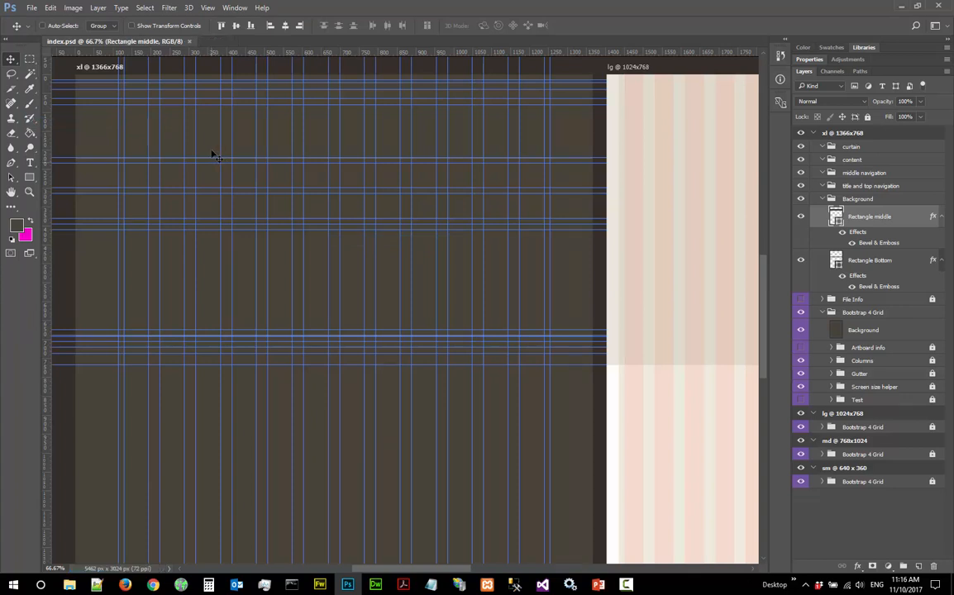
mouse_move(511, 135)
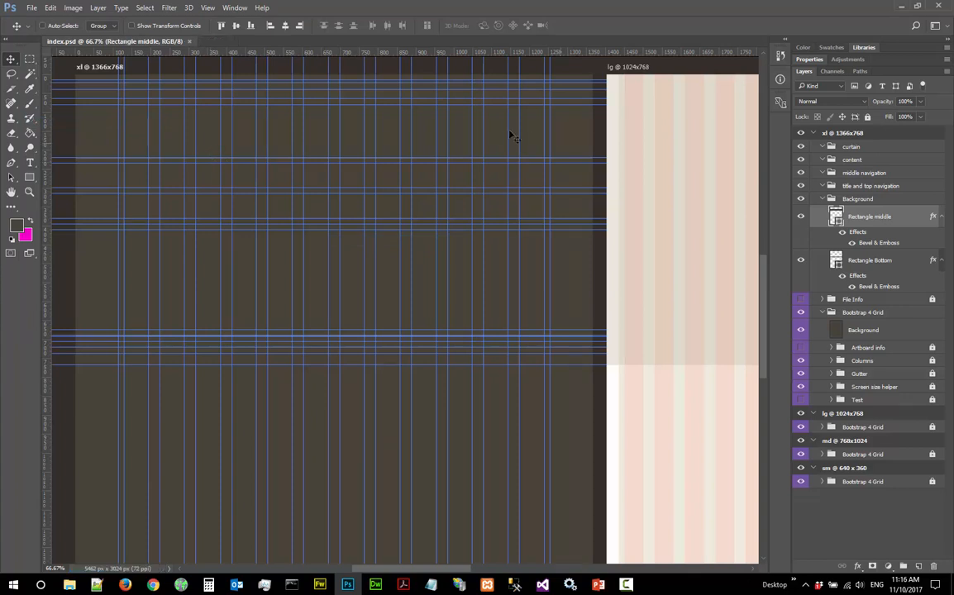